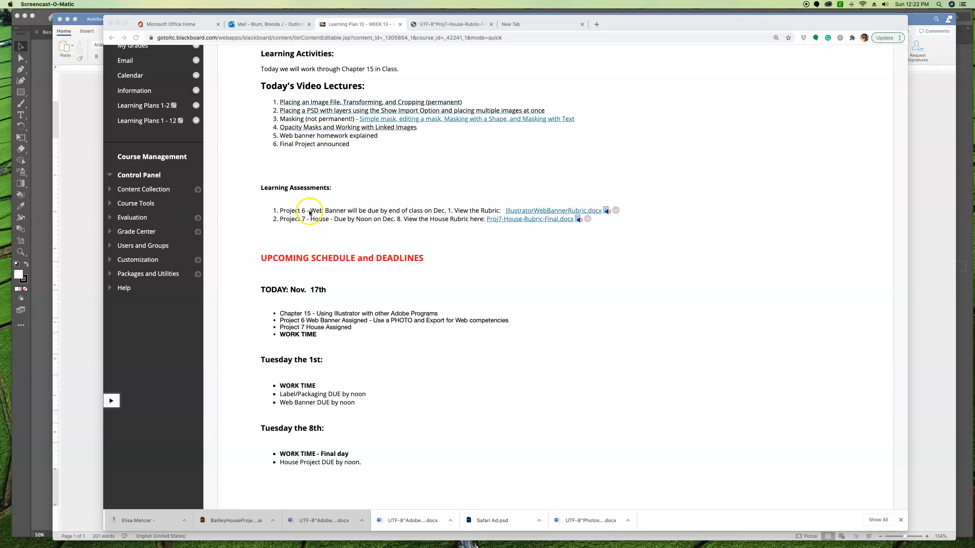
mouse_move(400, 230)
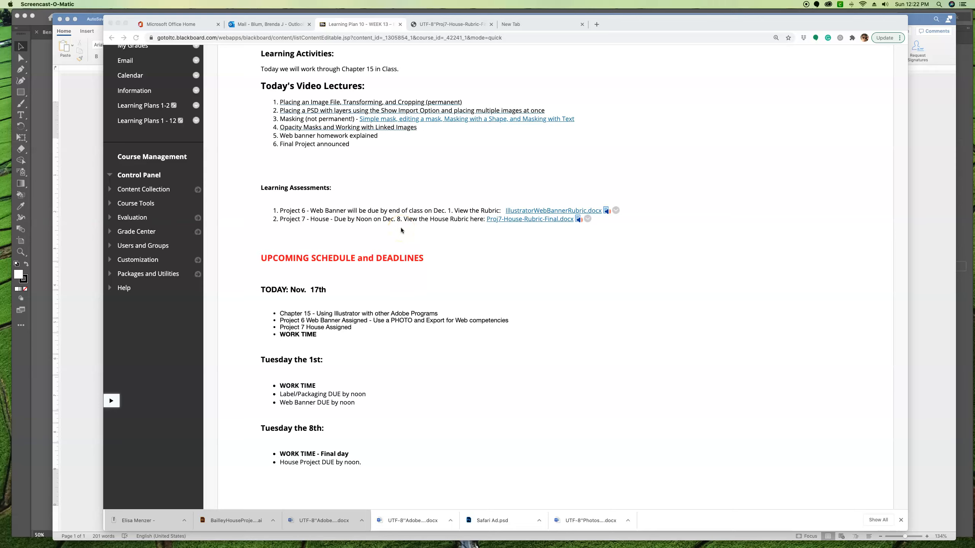
mouse_move(407, 222)
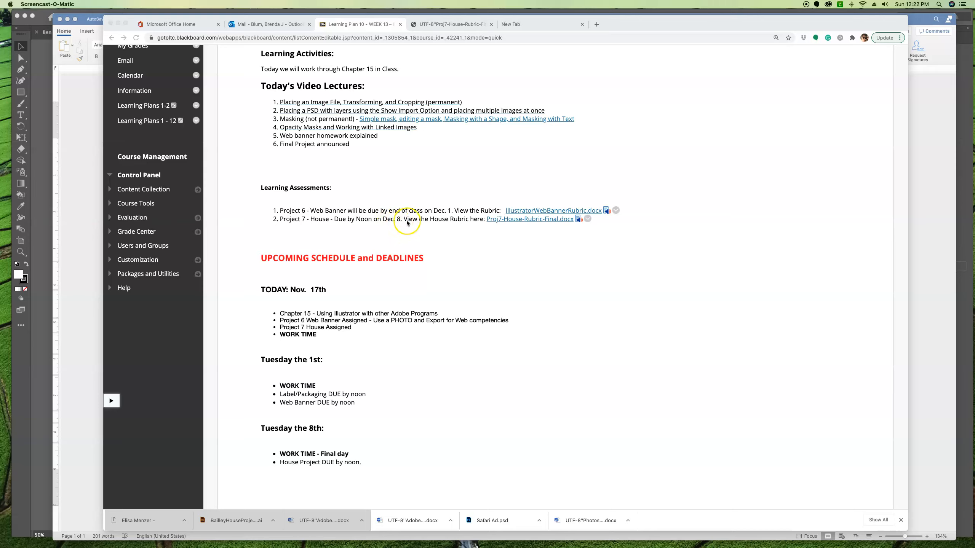
mouse_move(530, 241)
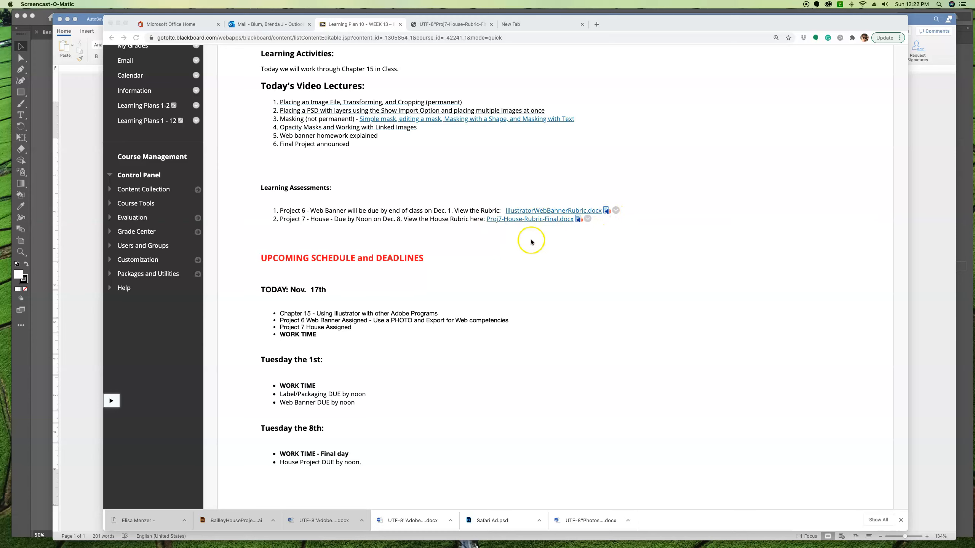
mouse_move(498, 210)
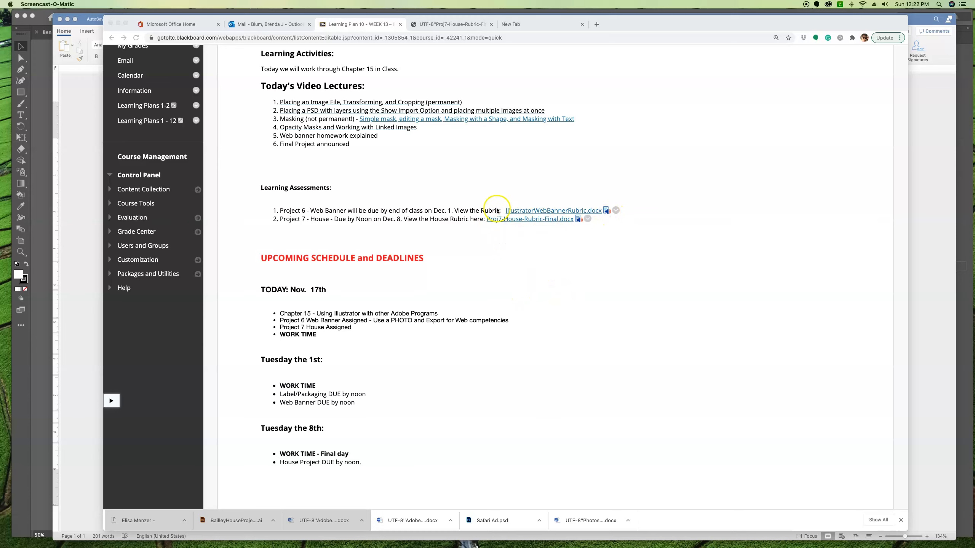
- Return to the Learning Plans folder list via its breadcrumb
scroll("up", 3)
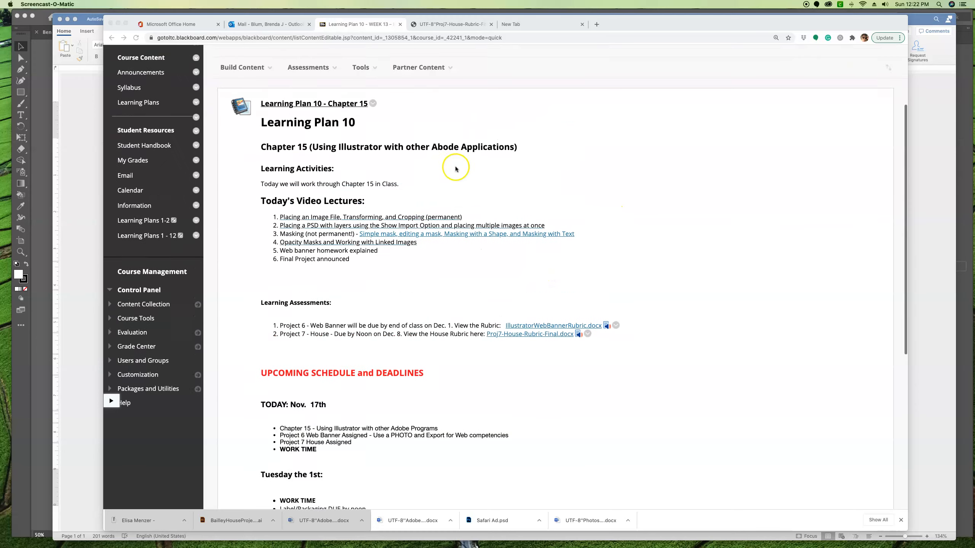
scroll("up", 3)
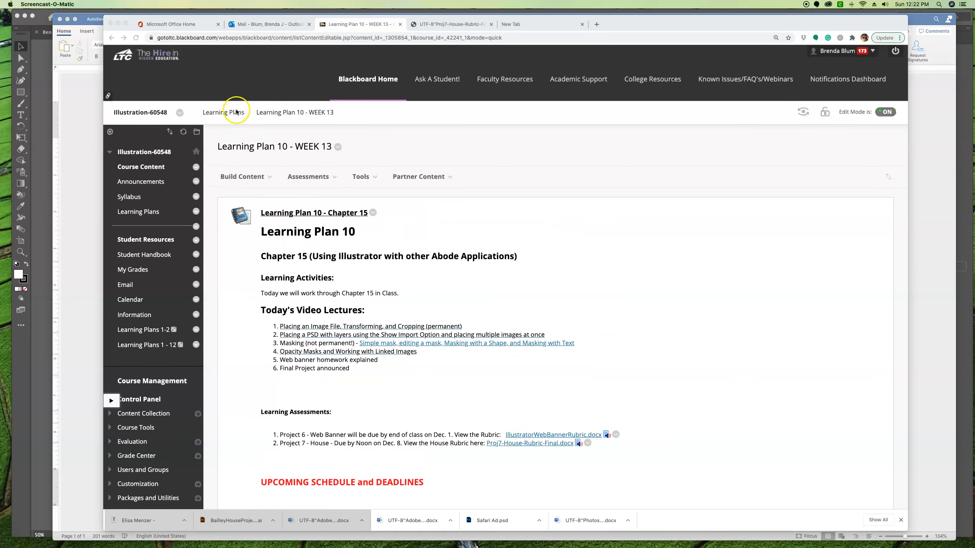
left_click(222, 113)
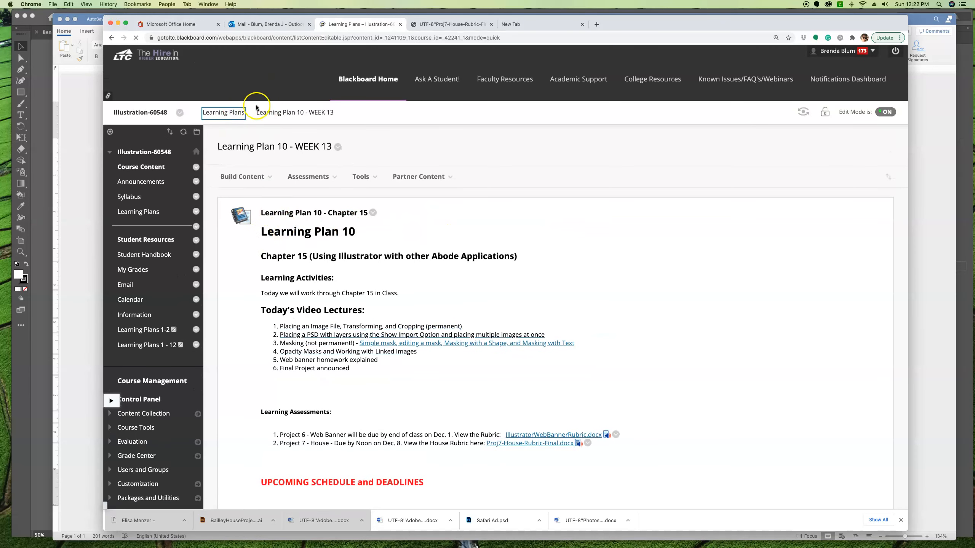
left_click(222, 112)
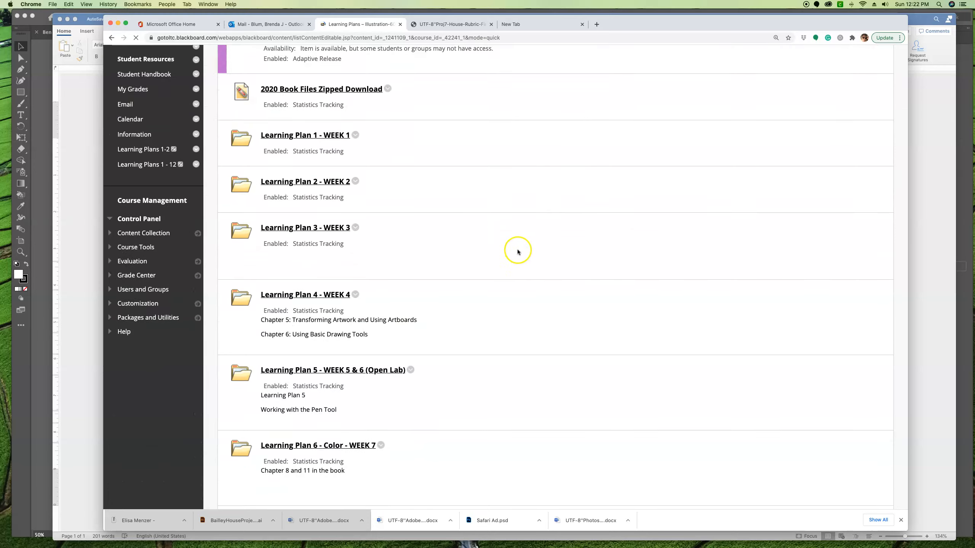
scroll("down", 3)
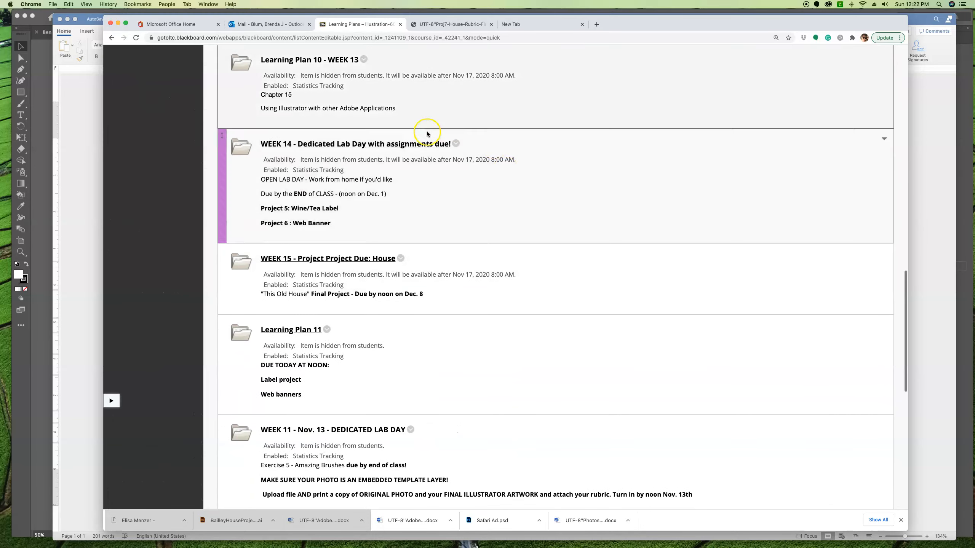
mouse_move(255, 148)
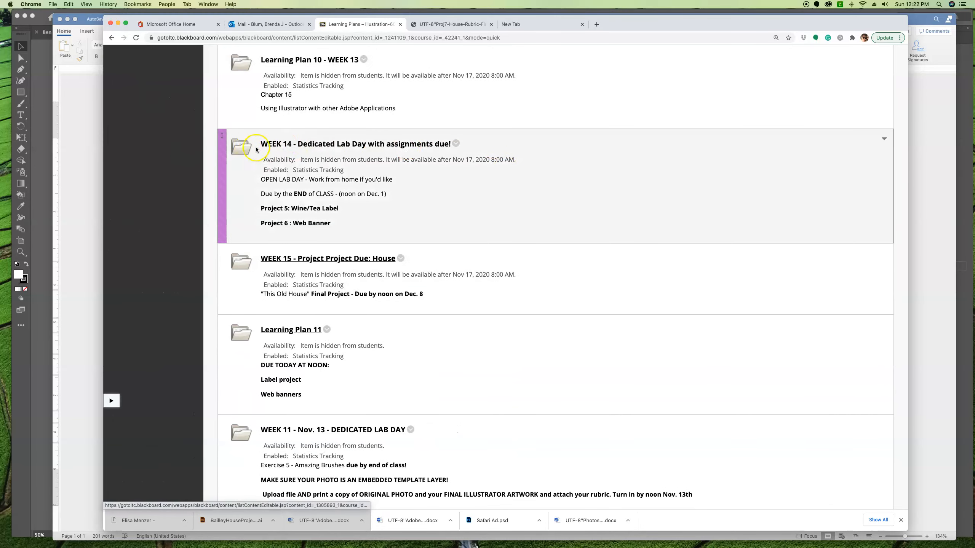
- View the WEEK 14 Dedicated Lab Day folder, then return and scroll to WEEK 15
left_click(356, 144)
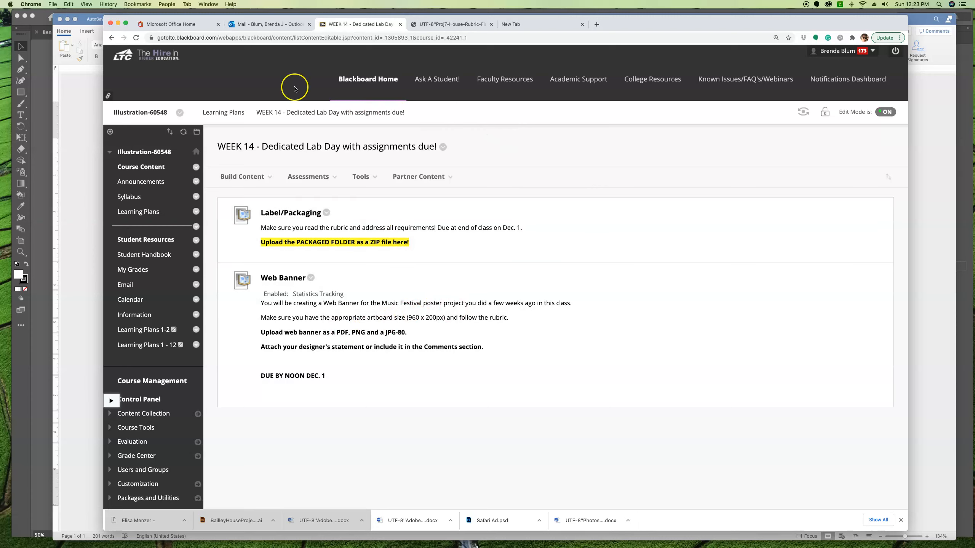
left_click(137, 211)
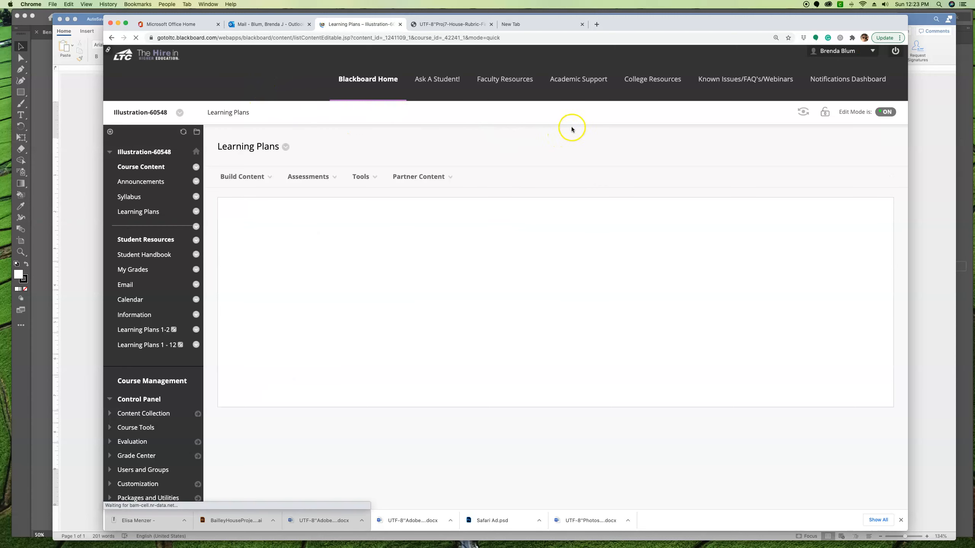
scroll("down", 3)
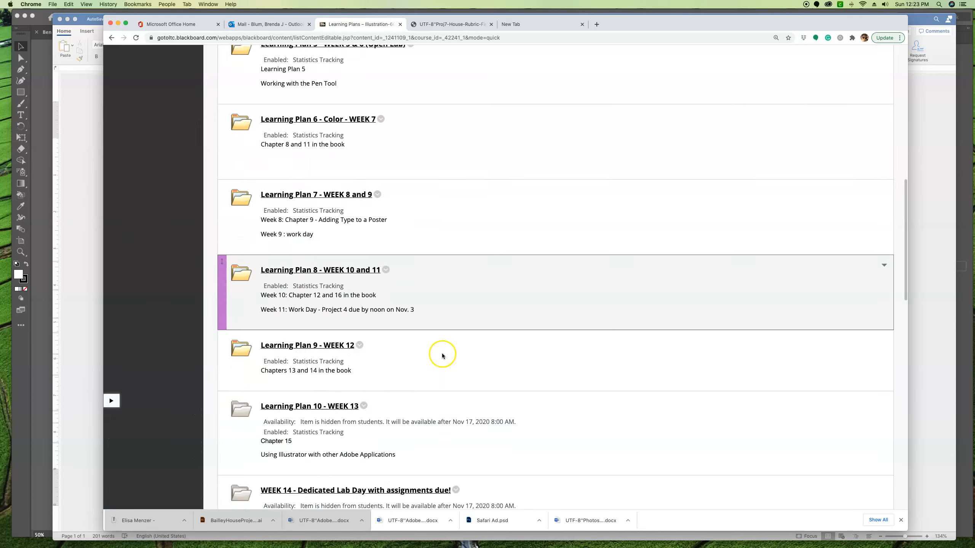
scroll("down", 3)
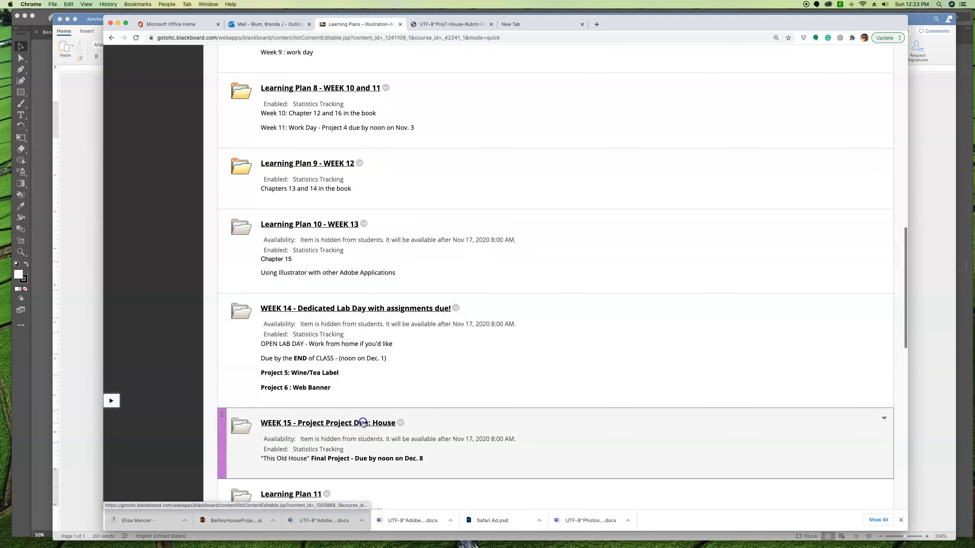
left_click(328, 423)
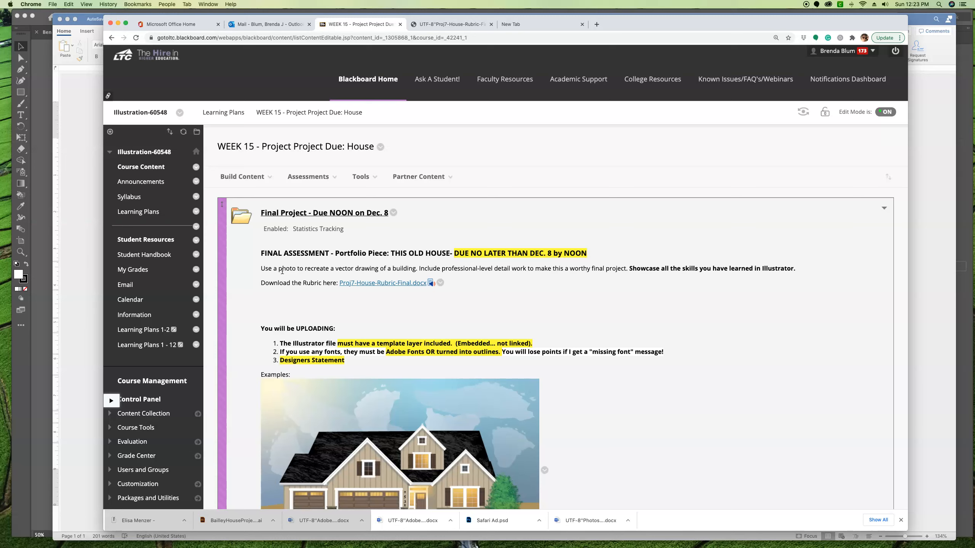
mouse_move(288, 269)
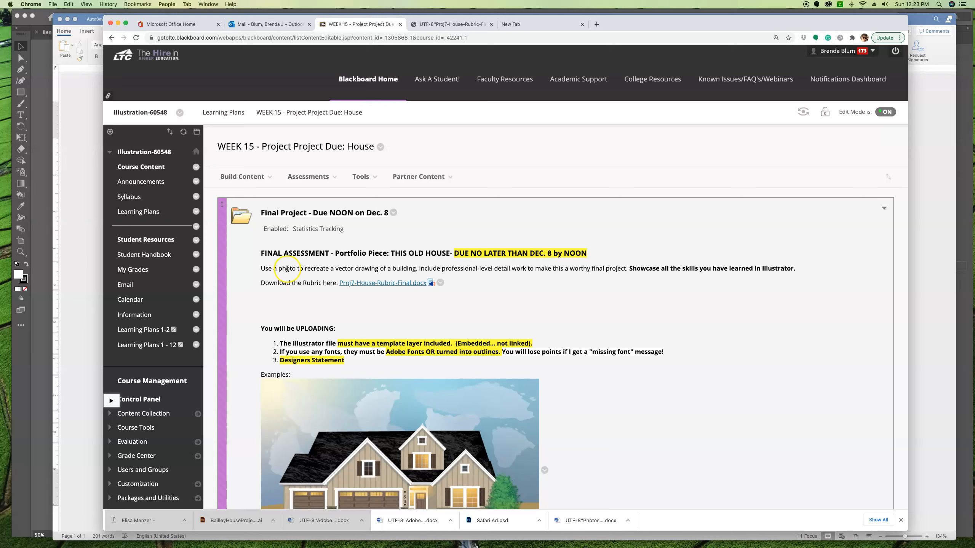
mouse_move(474, 281)
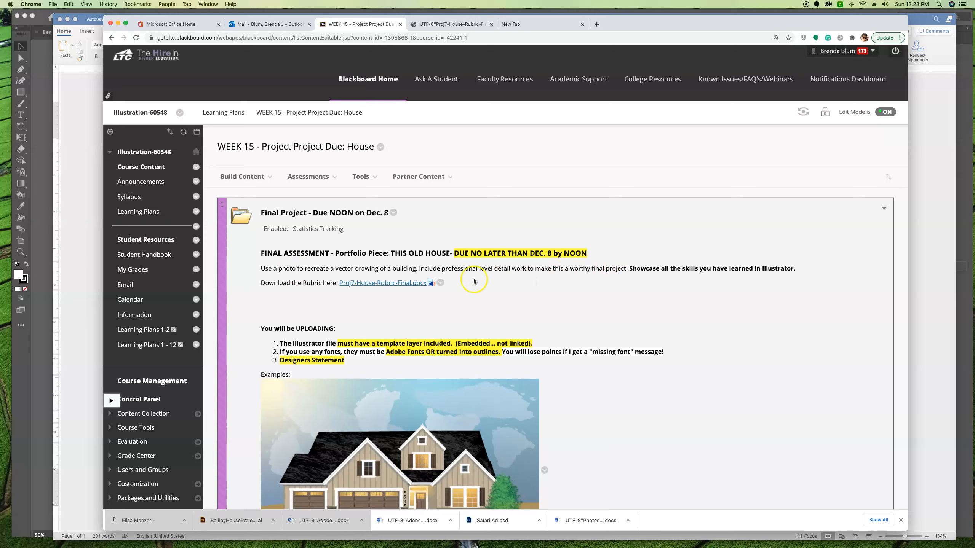
mouse_move(493, 276)
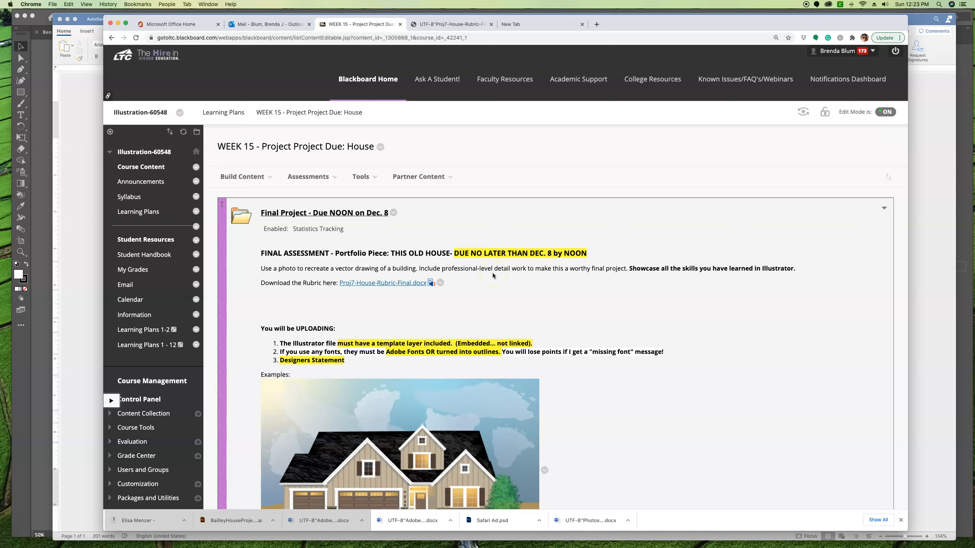
mouse_move(773, 322)
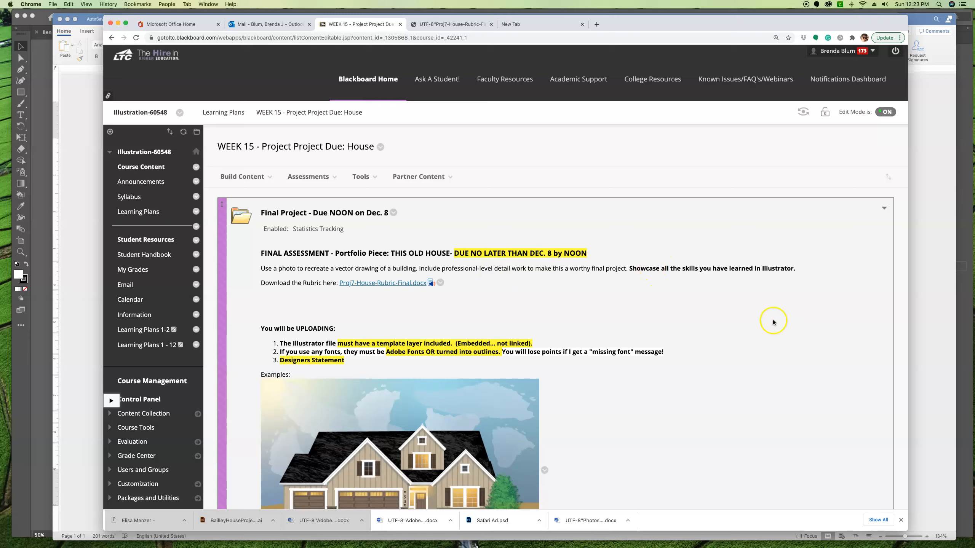
mouse_move(774, 322)
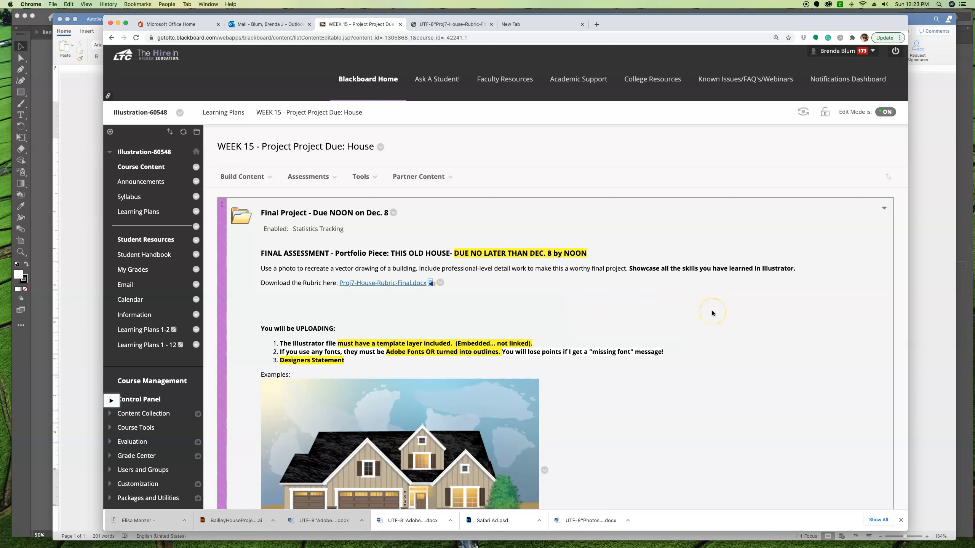
mouse_move(712, 313)
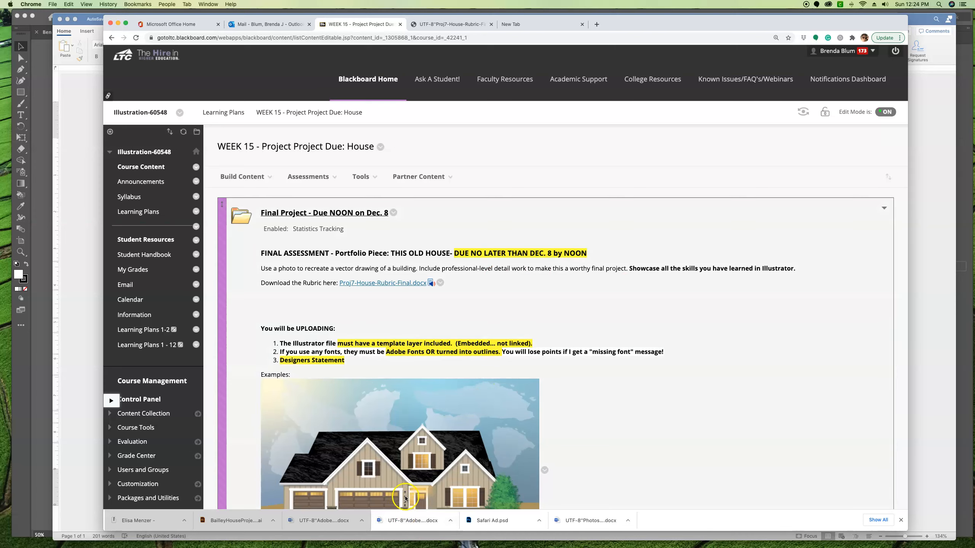
mouse_move(403, 494)
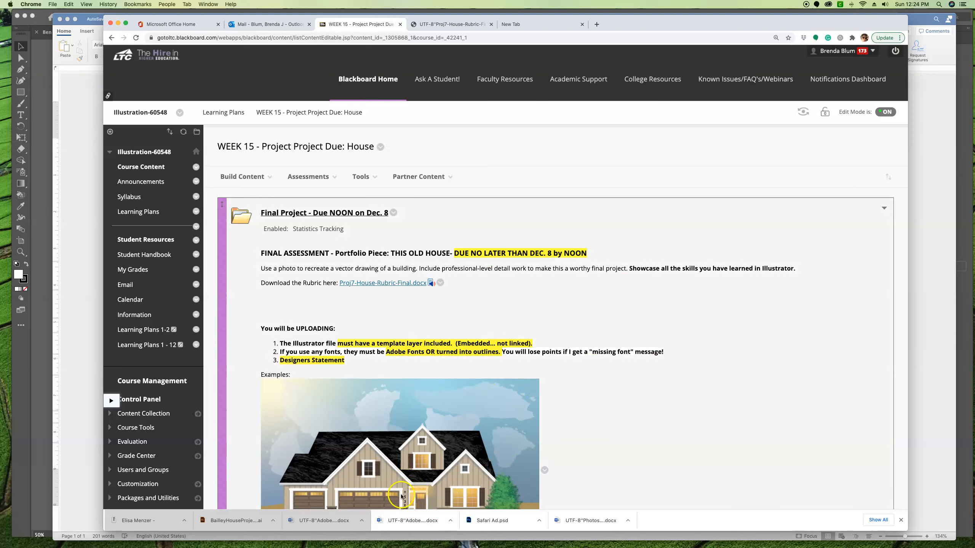
mouse_move(870, 416)
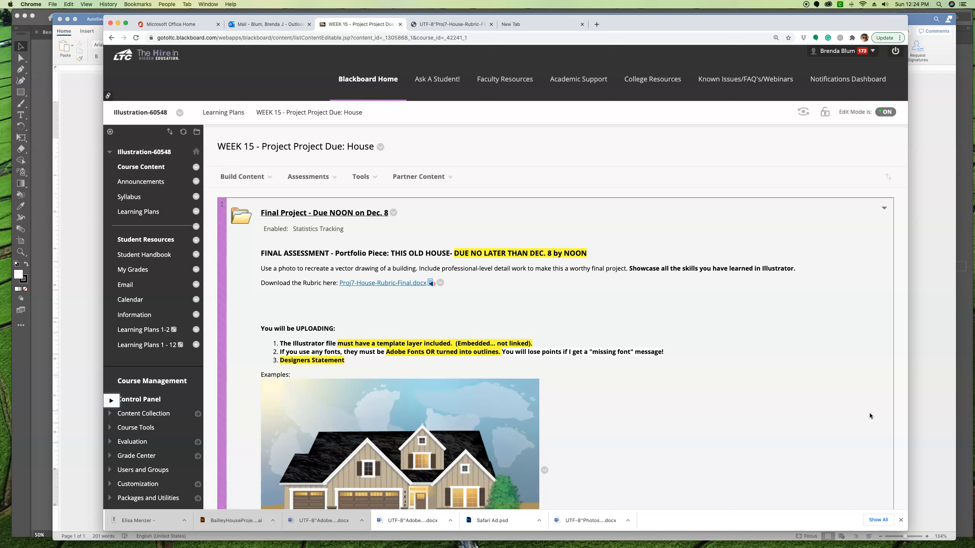
mouse_move(802, 334)
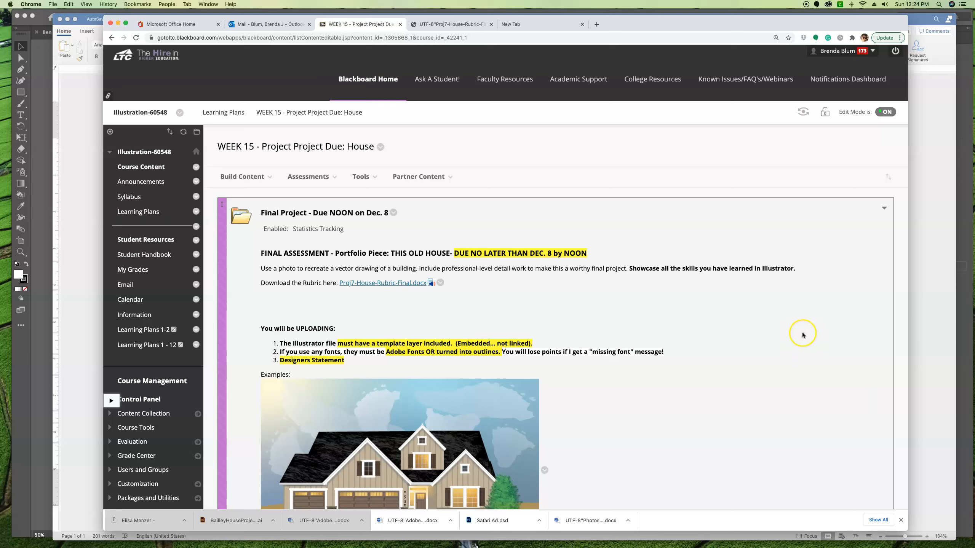
mouse_move(664, 383)
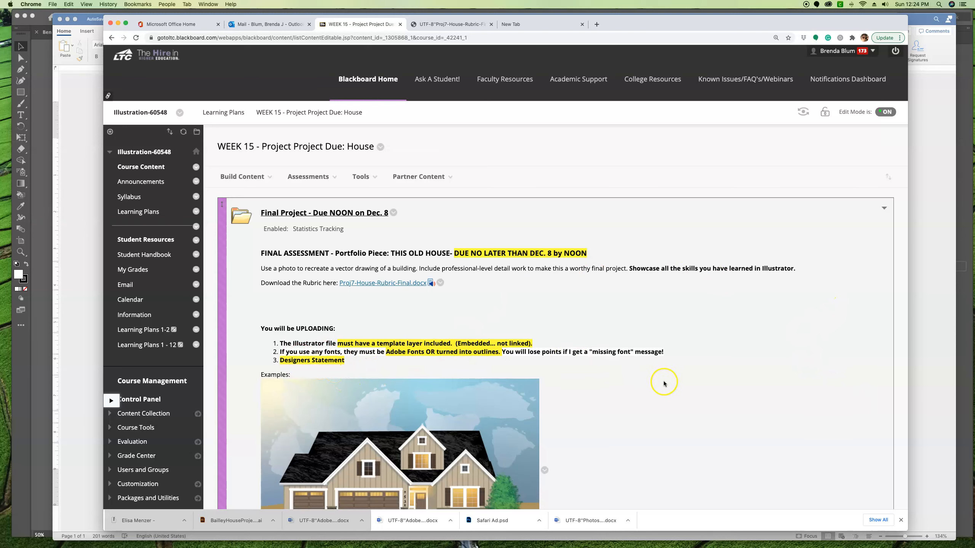
- Scroll past the example house images down to the Project 7 - HOUSE upload requirements
scroll("down", 3)
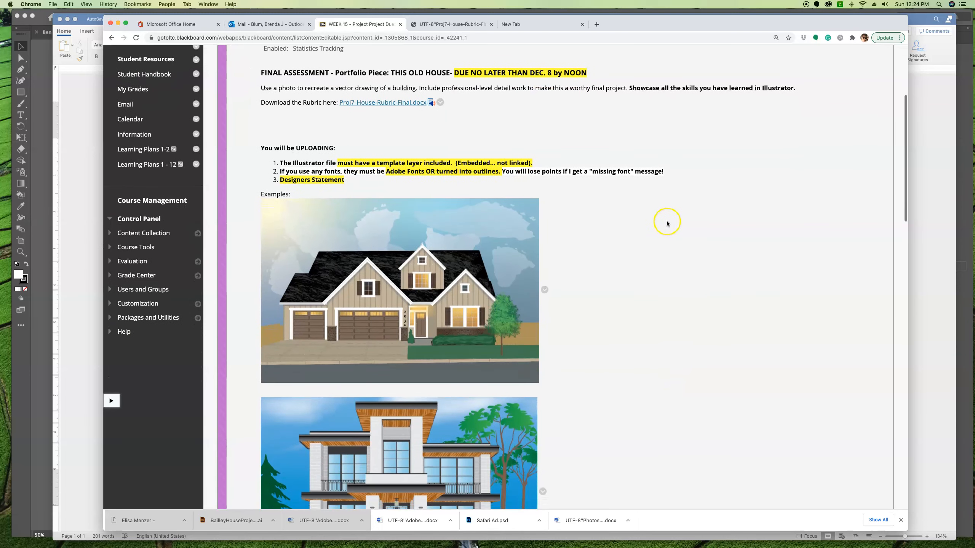
scroll("down", 3)
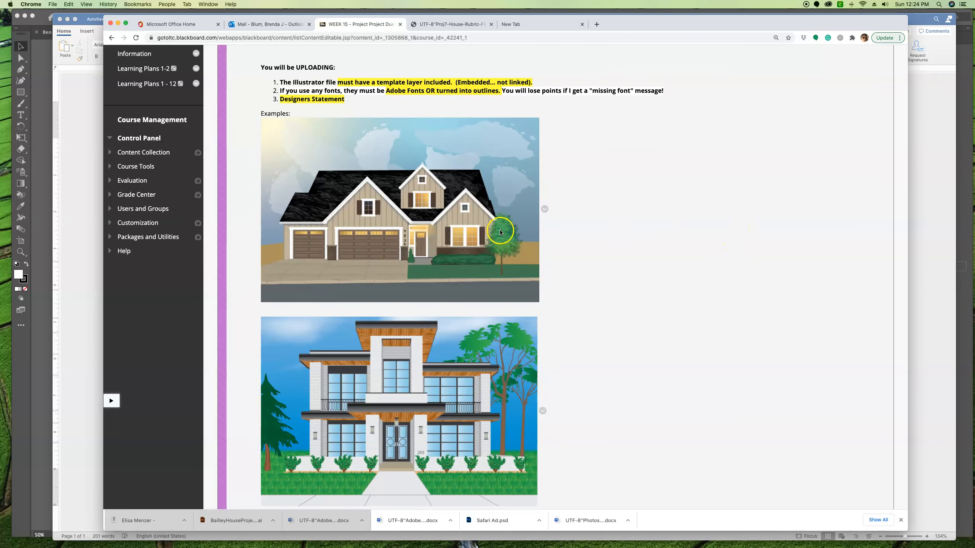
mouse_move(505, 343)
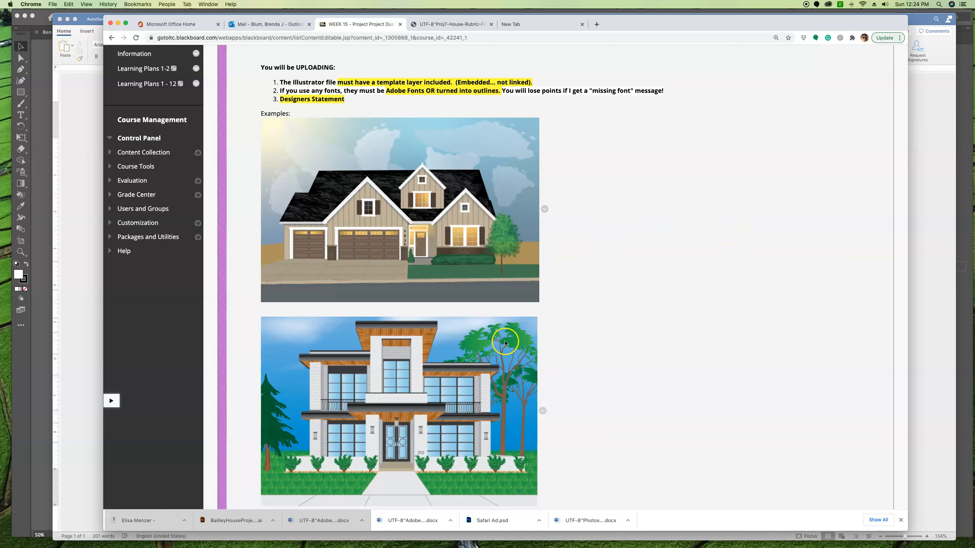
mouse_move(688, 439)
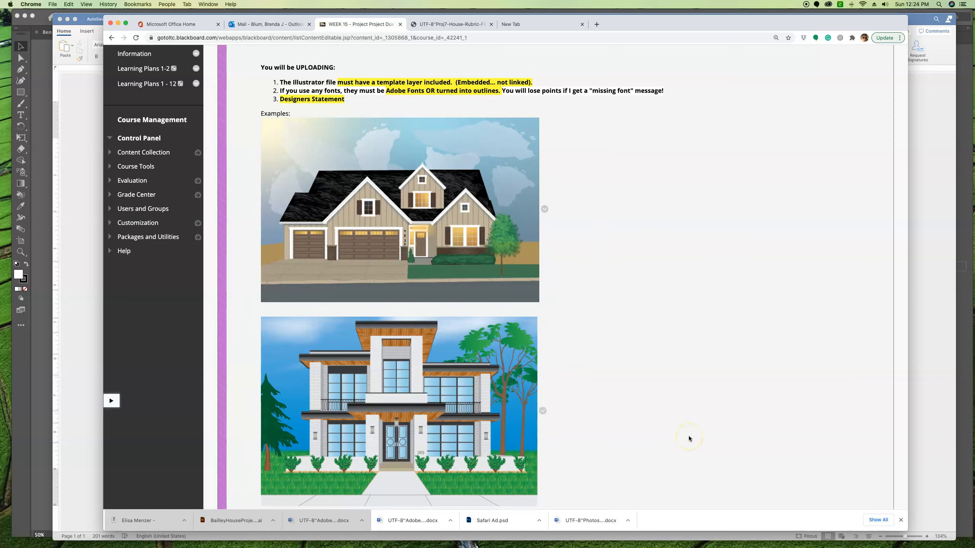
mouse_move(831, 382)
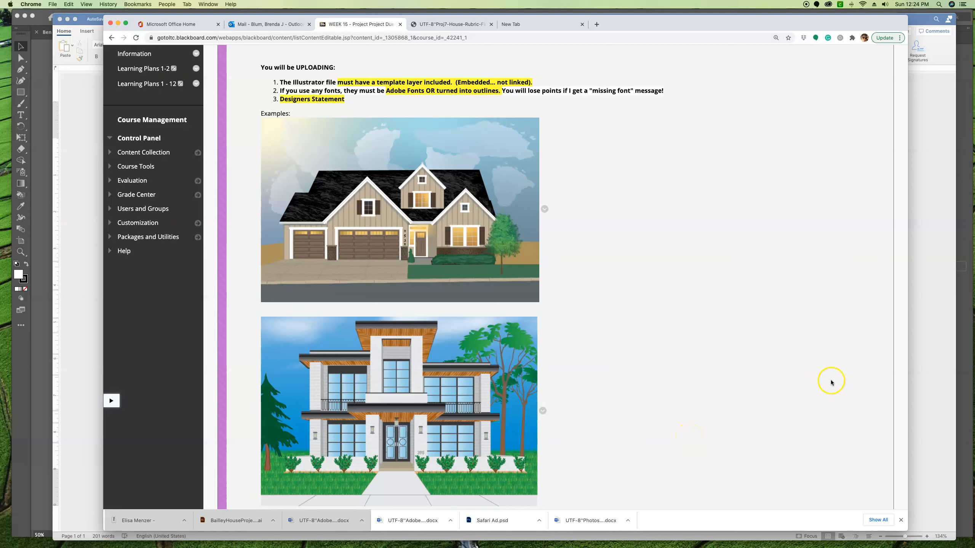
mouse_move(810, 368)
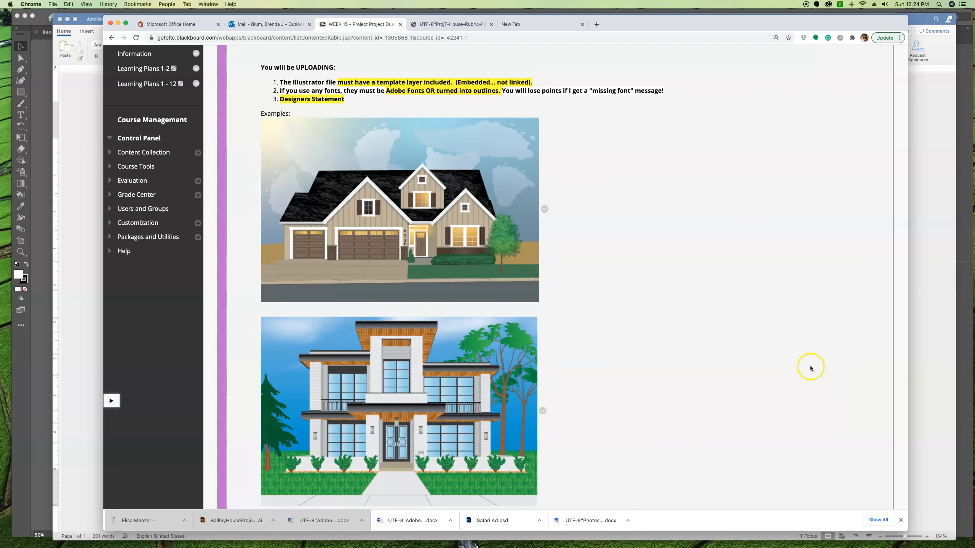
mouse_move(513, 340)
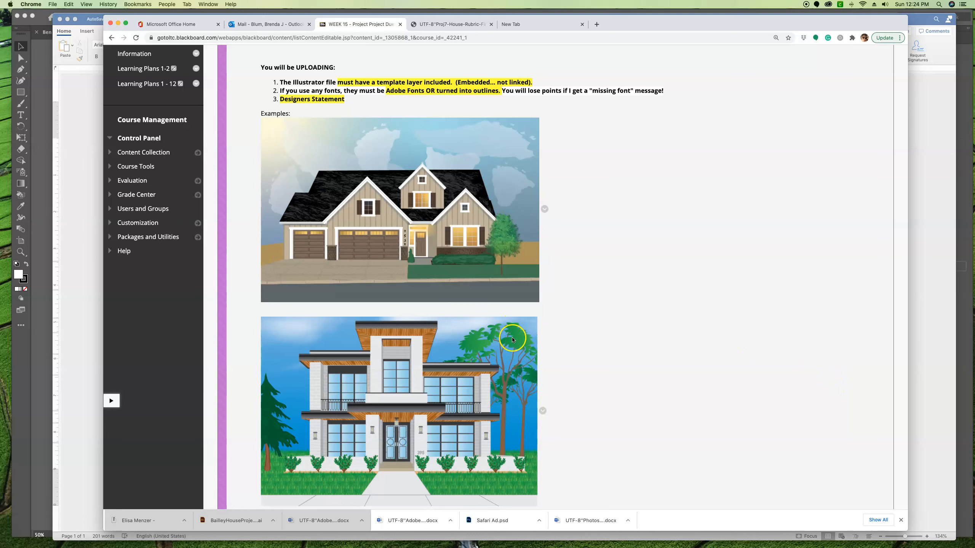
mouse_move(512, 337)
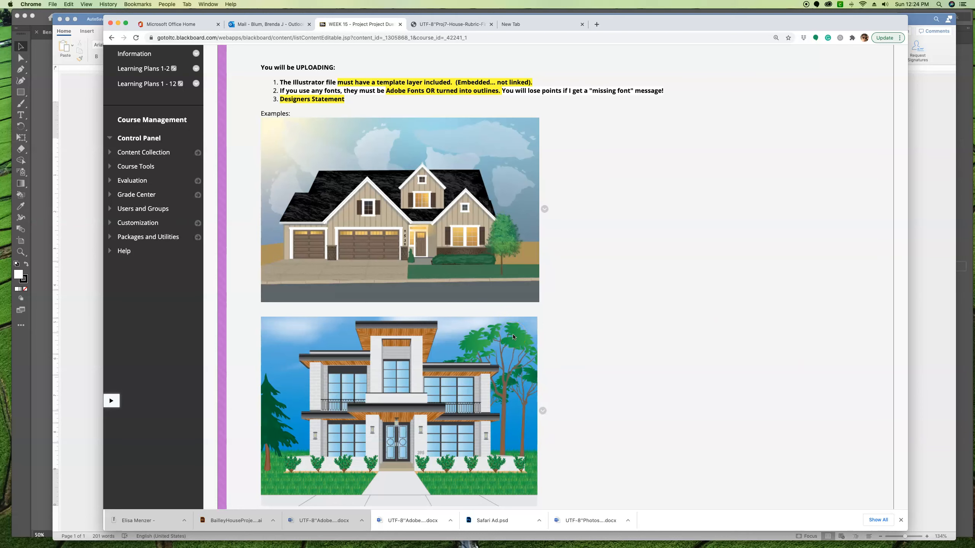
mouse_move(625, 376)
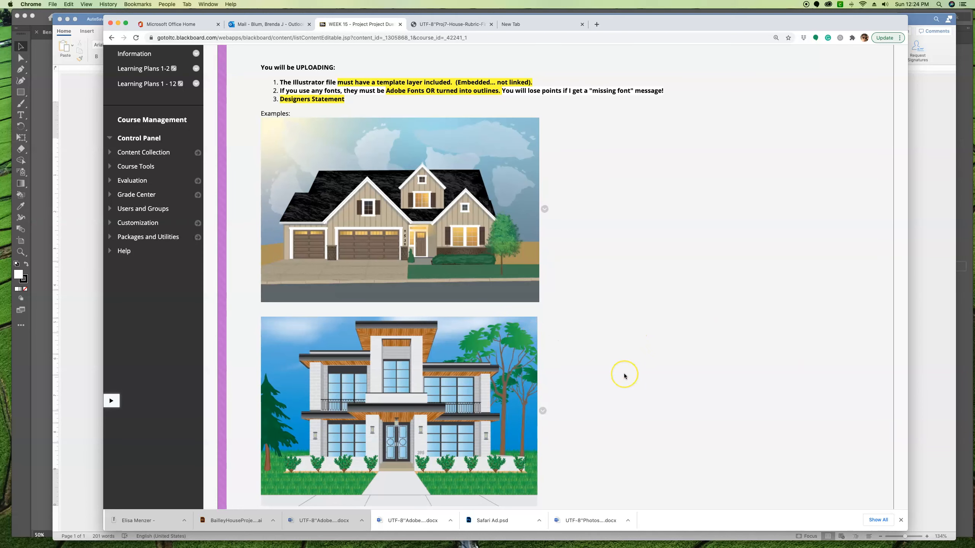
mouse_move(625, 376)
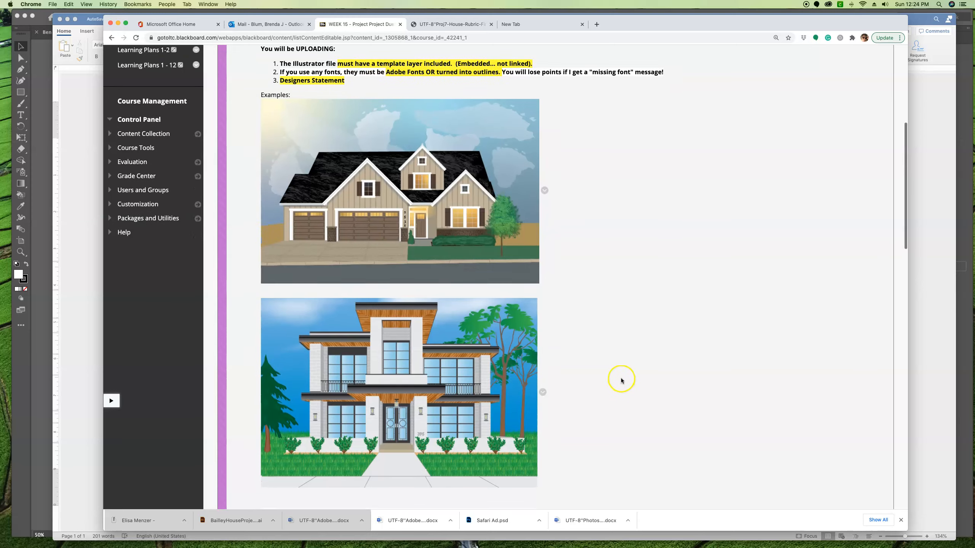
scroll("down", 3)
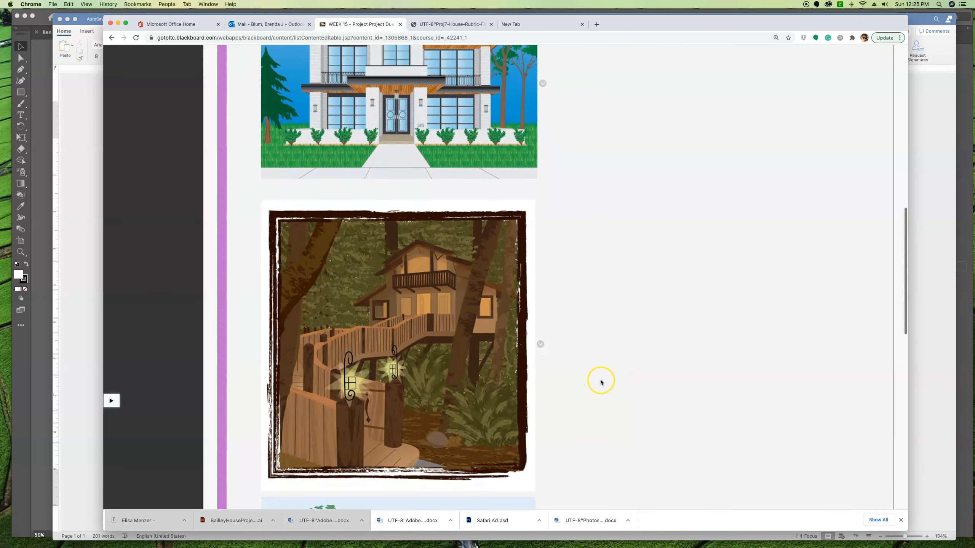
mouse_move(770, 387)
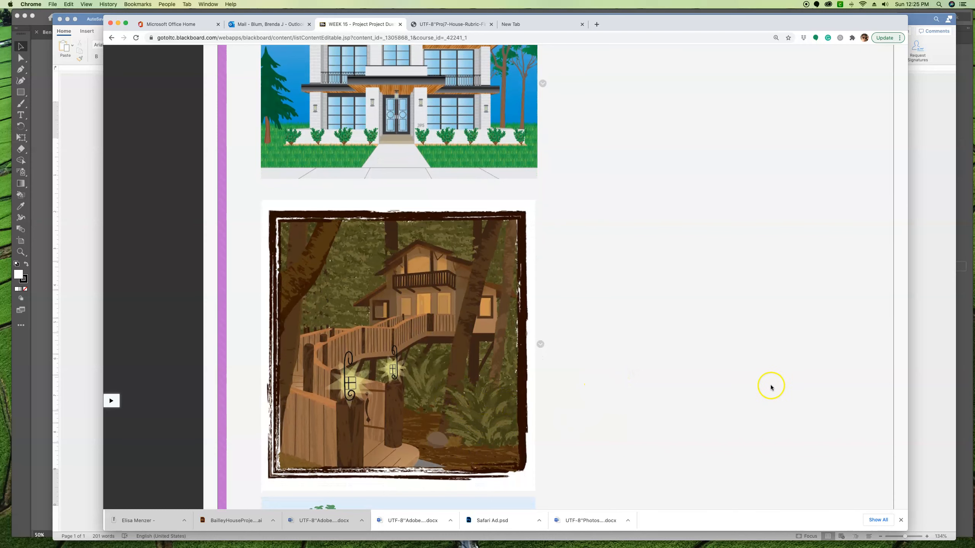
scroll("down", 3)
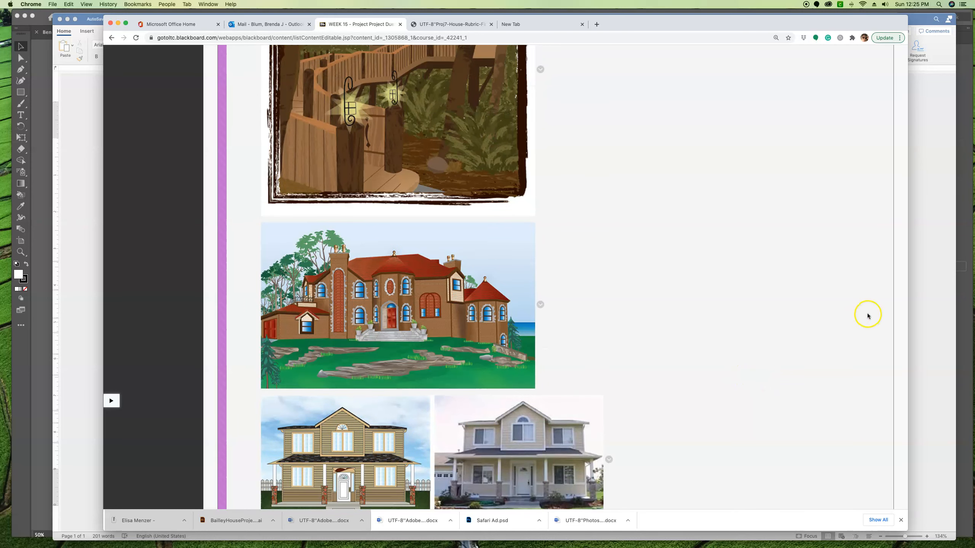
scroll("down", 3)
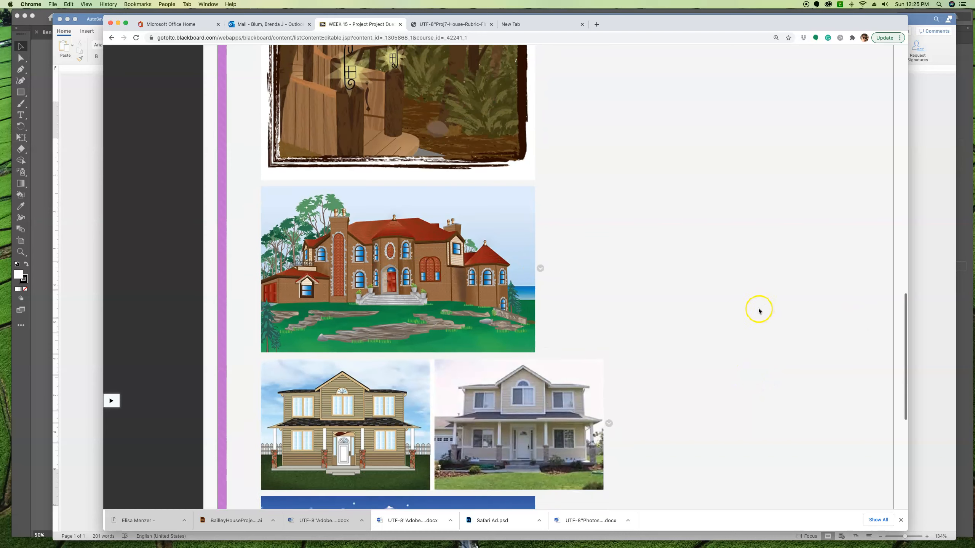
scroll("down", 3)
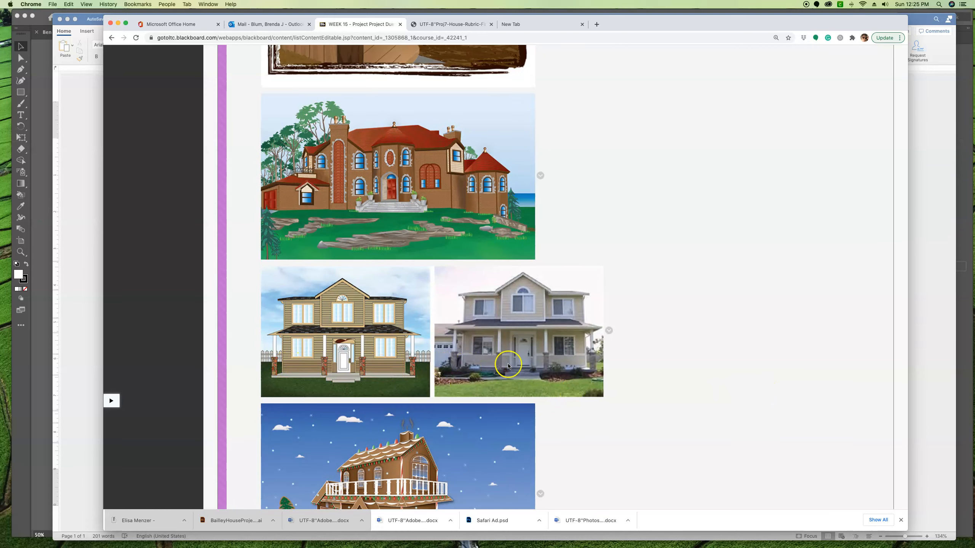
mouse_move(580, 360)
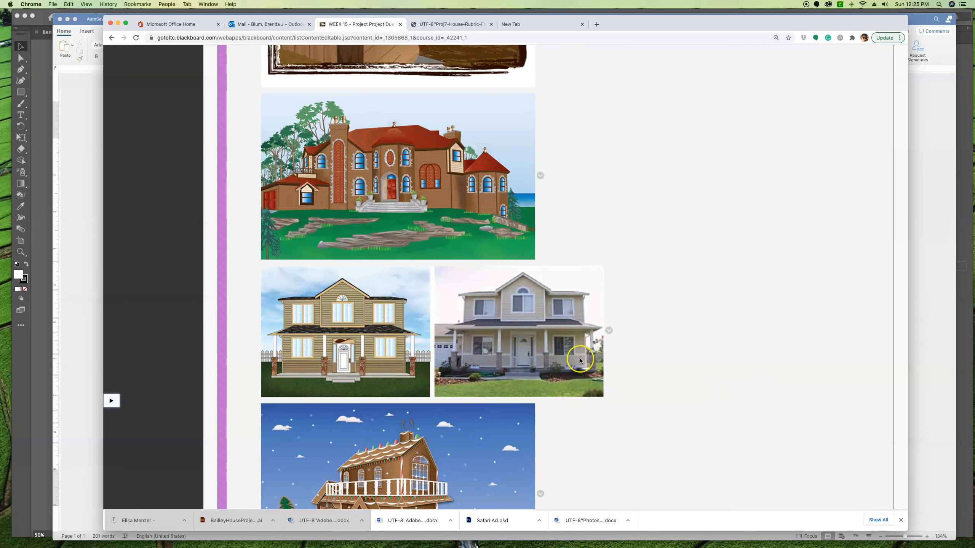
mouse_move(334, 314)
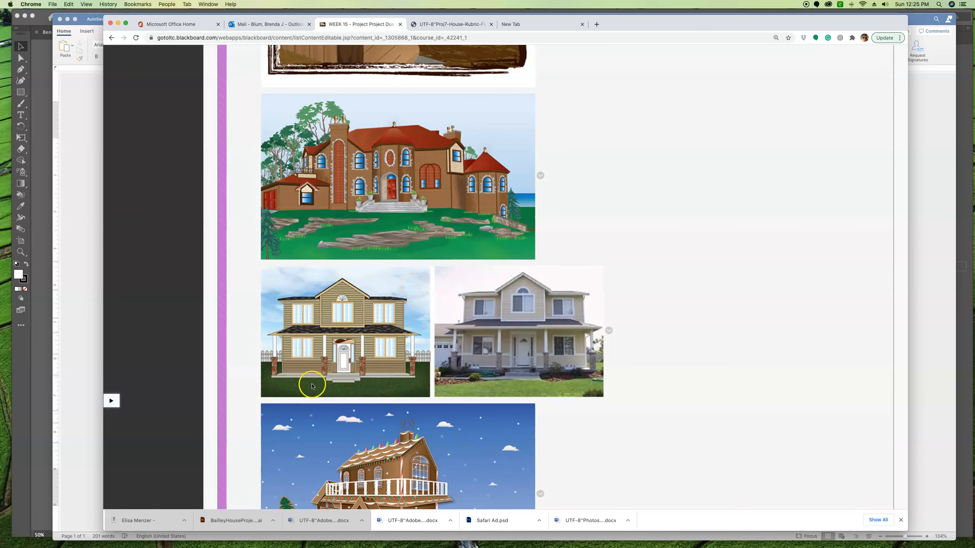
mouse_move(373, 388)
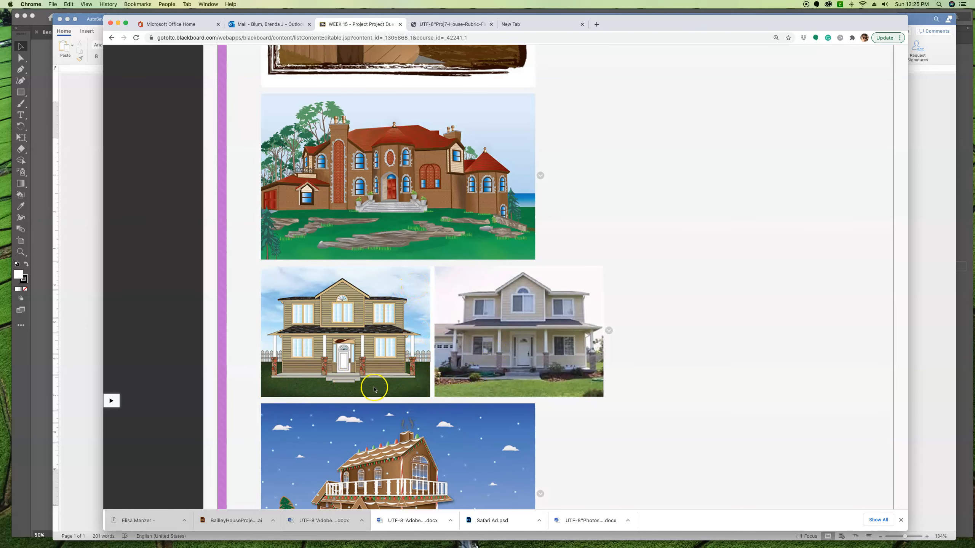
mouse_move(429, 363)
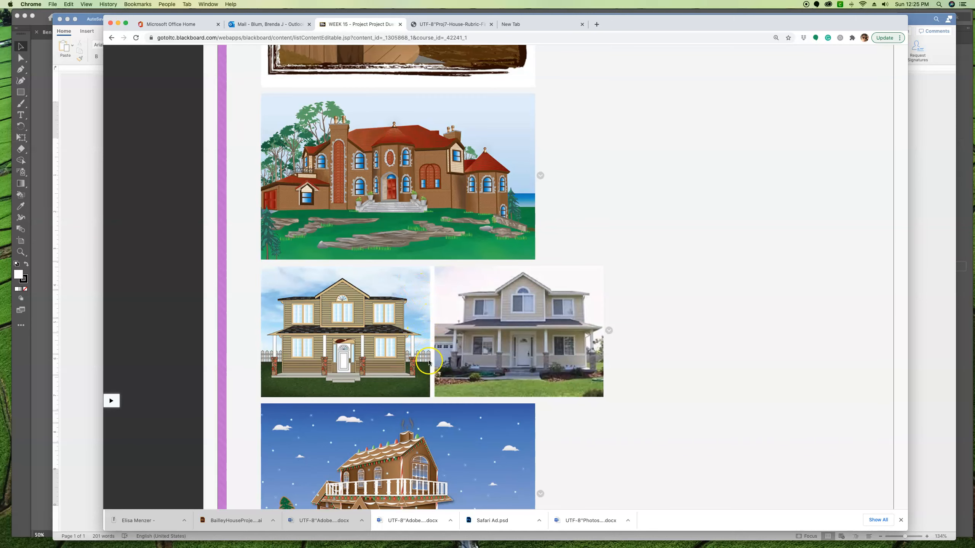
mouse_move(720, 351)
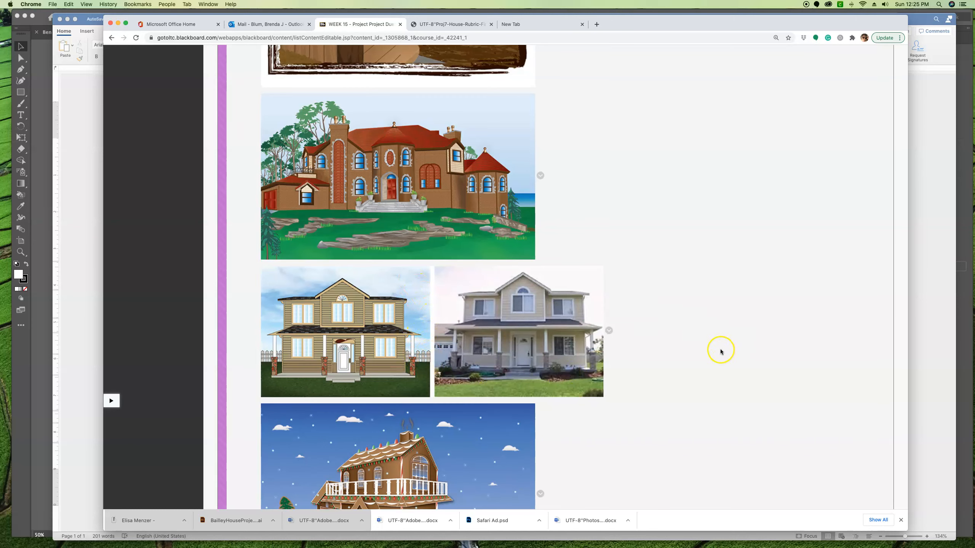
scroll("down", 3)
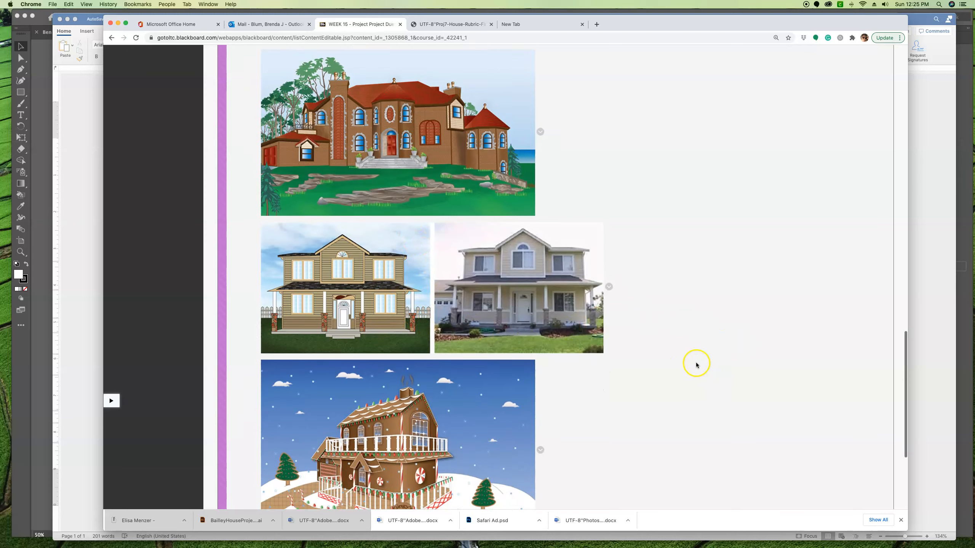
scroll("down", 3)
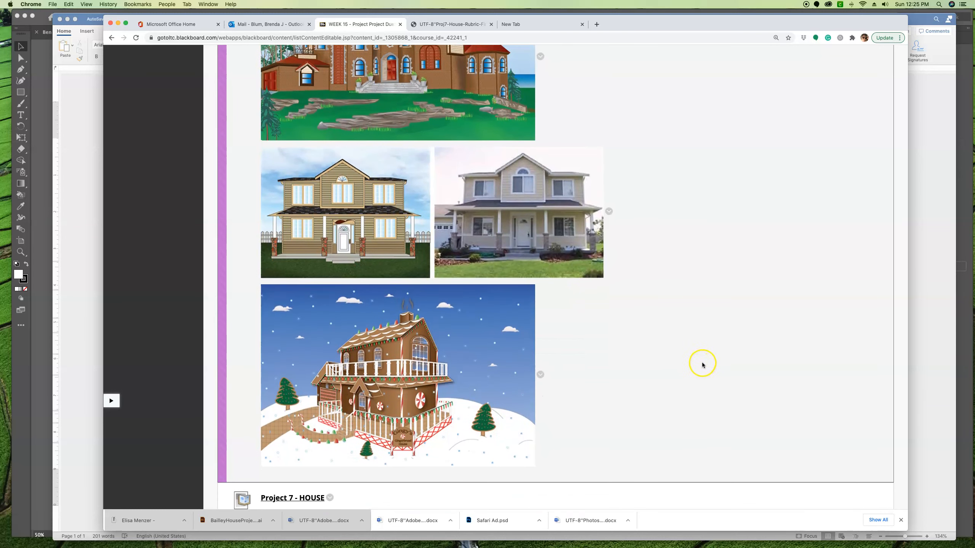
mouse_move(709, 327)
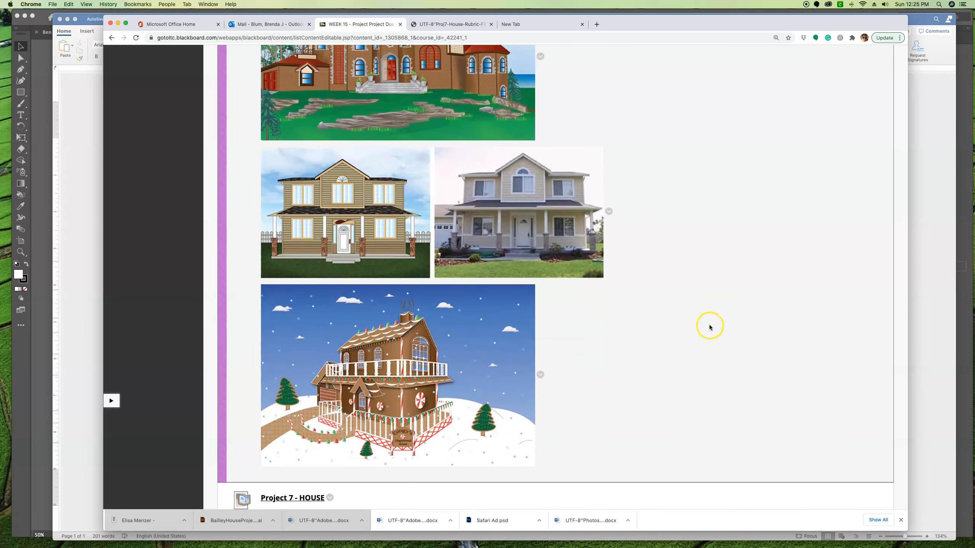
scroll("down", 3)
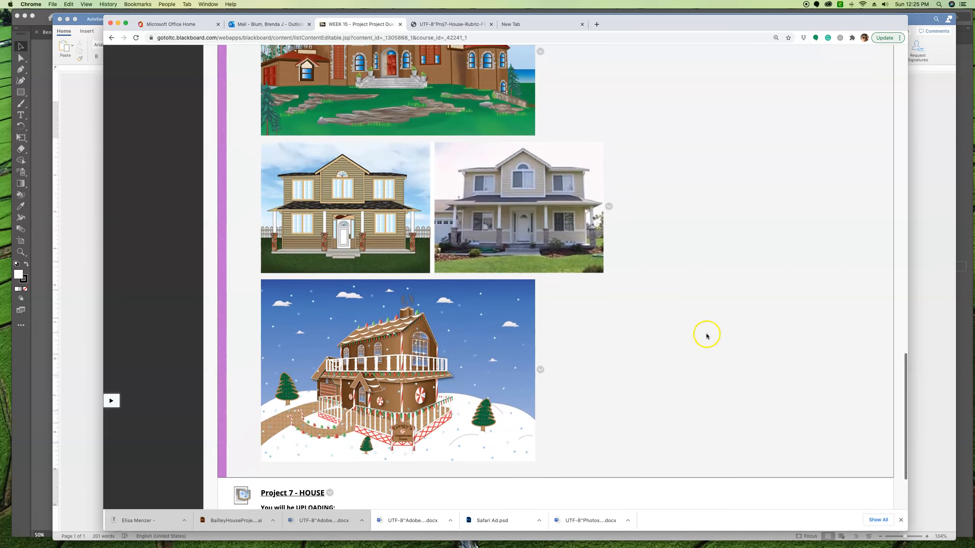
scroll("down", 3)
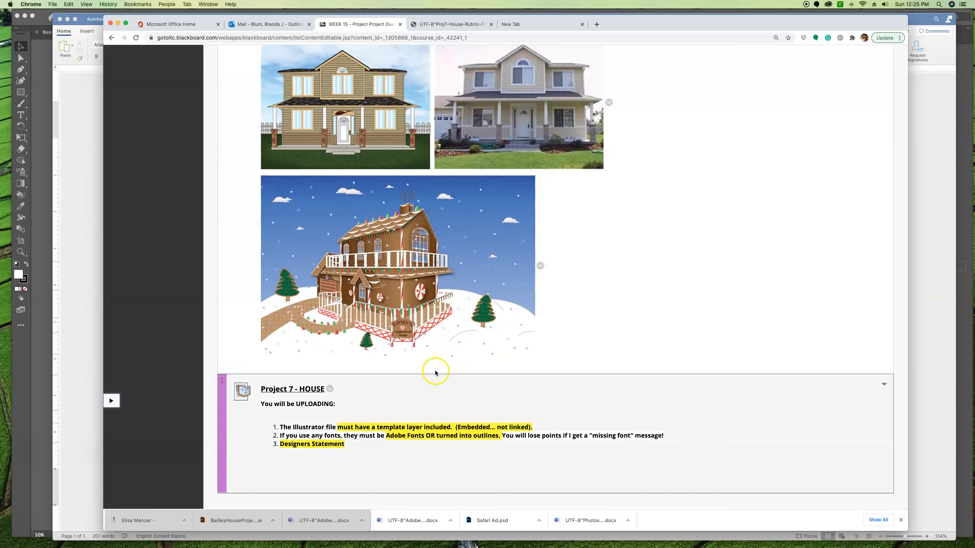
mouse_move(663, 424)
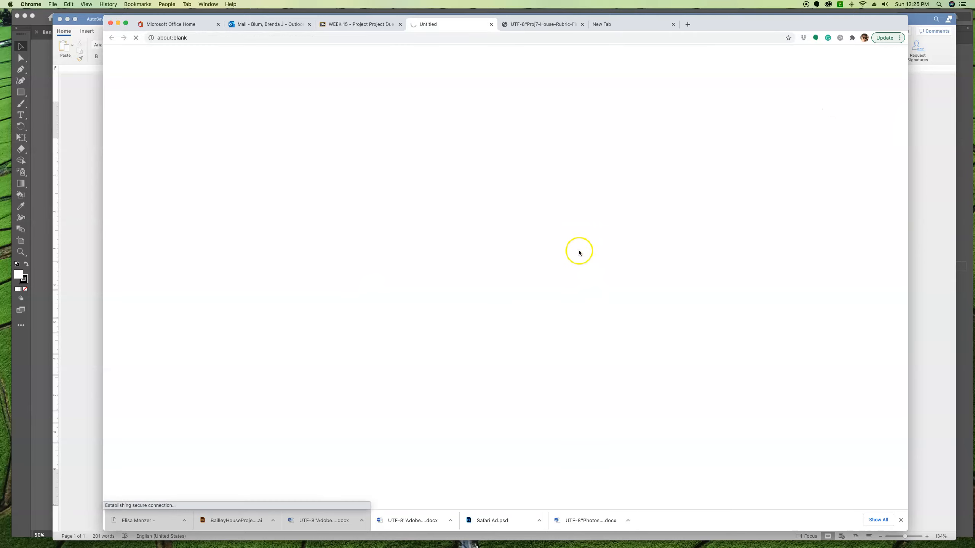
mouse_move(654, 245)
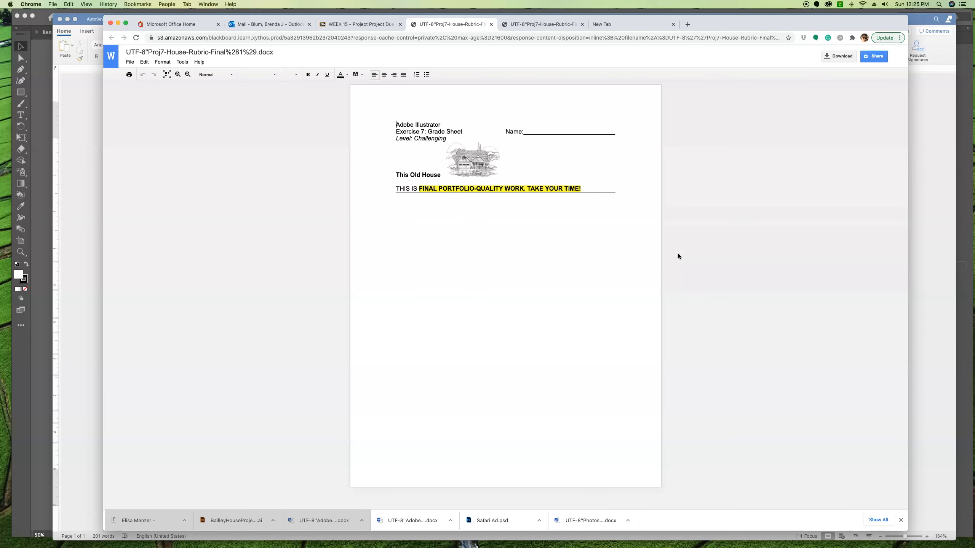
- Review the This Old House rubric and its second copy, then return to WEEK 15
scroll("down", 3)
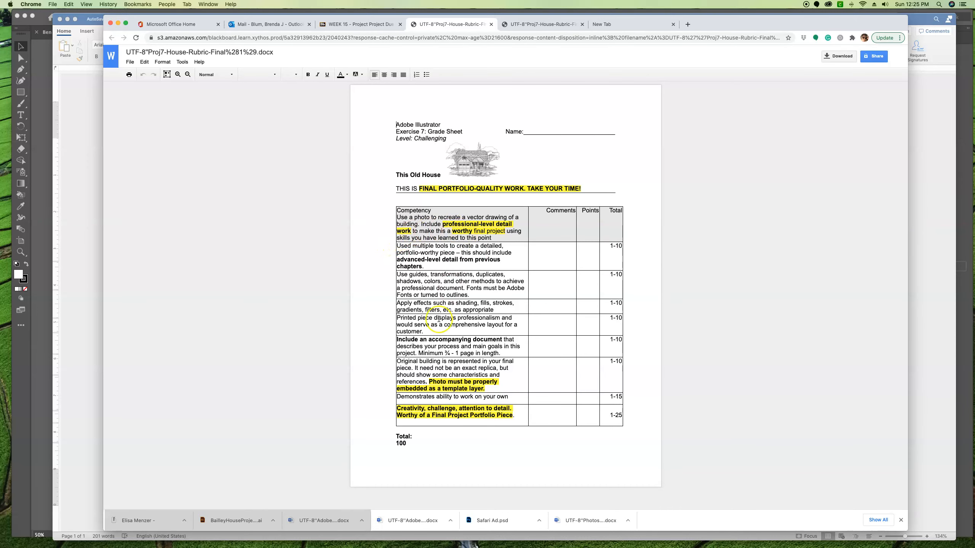
mouse_move(525, 251)
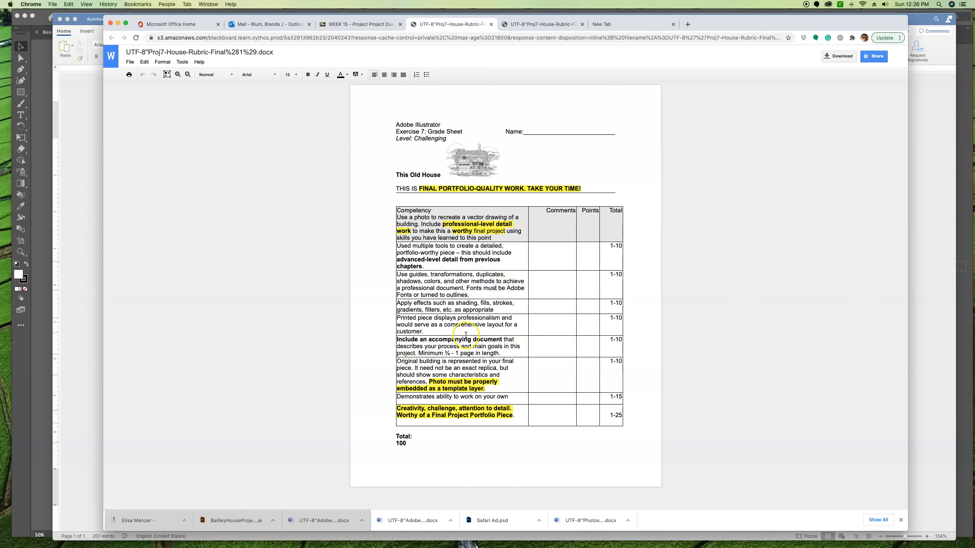
mouse_move(490, 340)
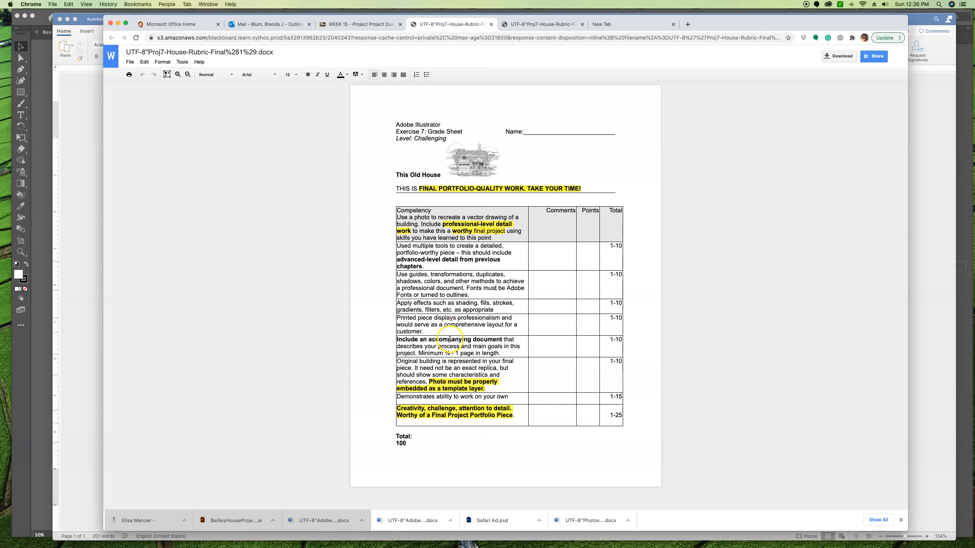
mouse_move(451, 355)
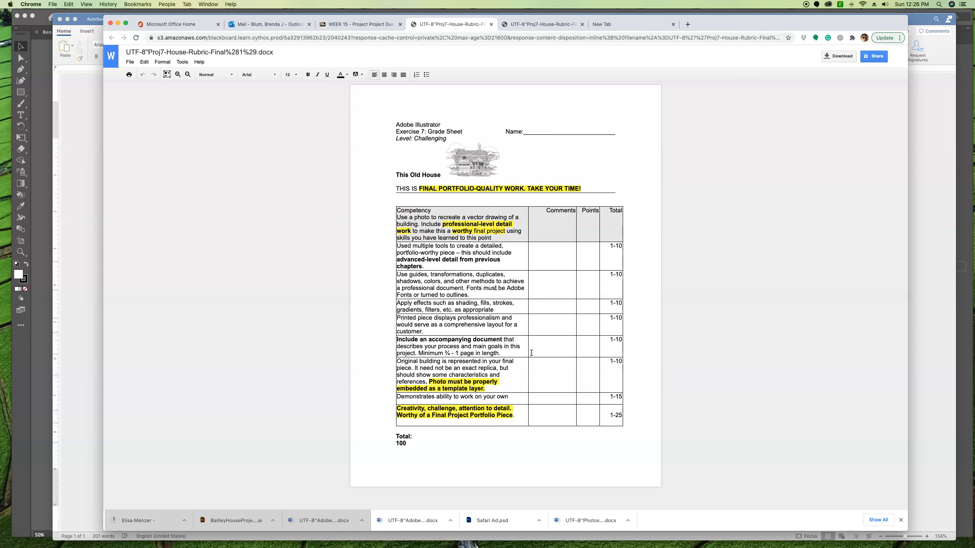
mouse_move(569, 468)
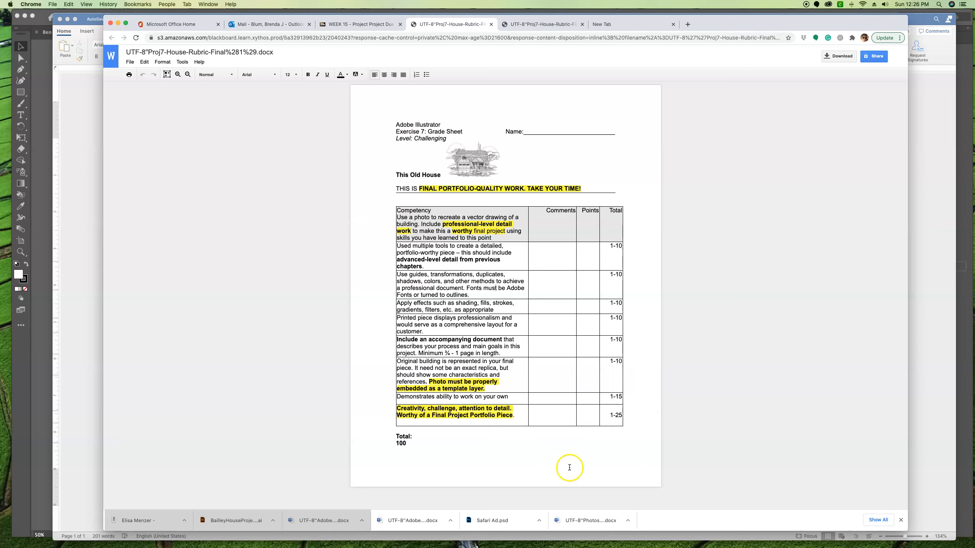
mouse_move(608, 425)
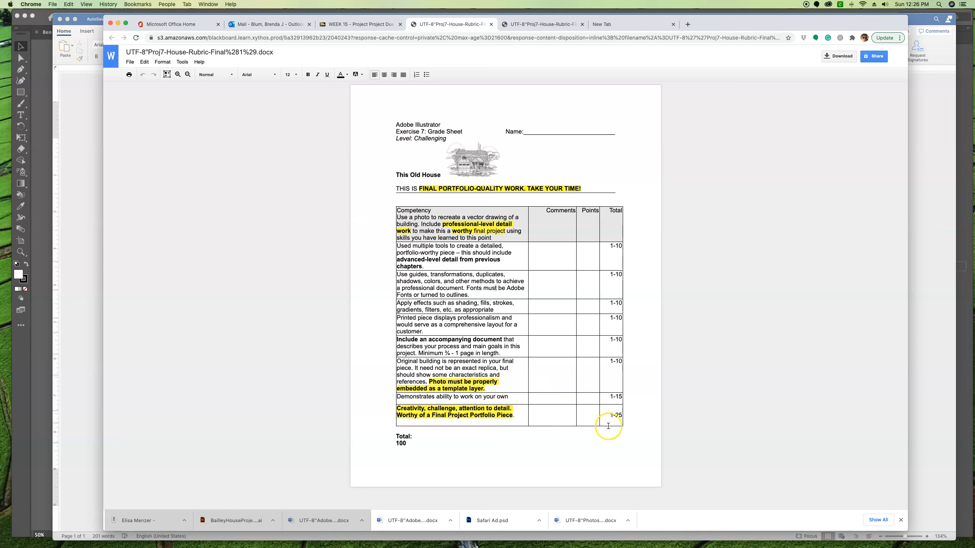
mouse_move(544, 450)
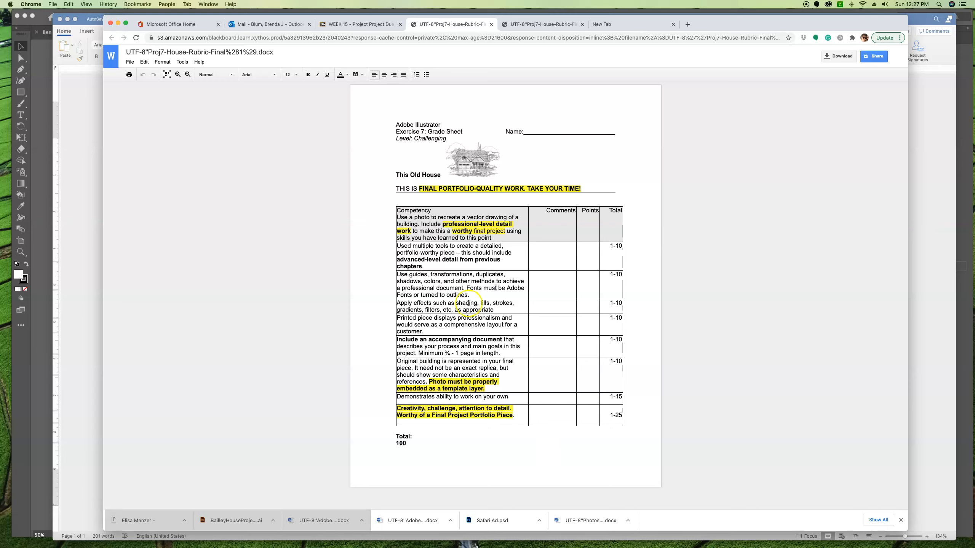
mouse_move(449, 92)
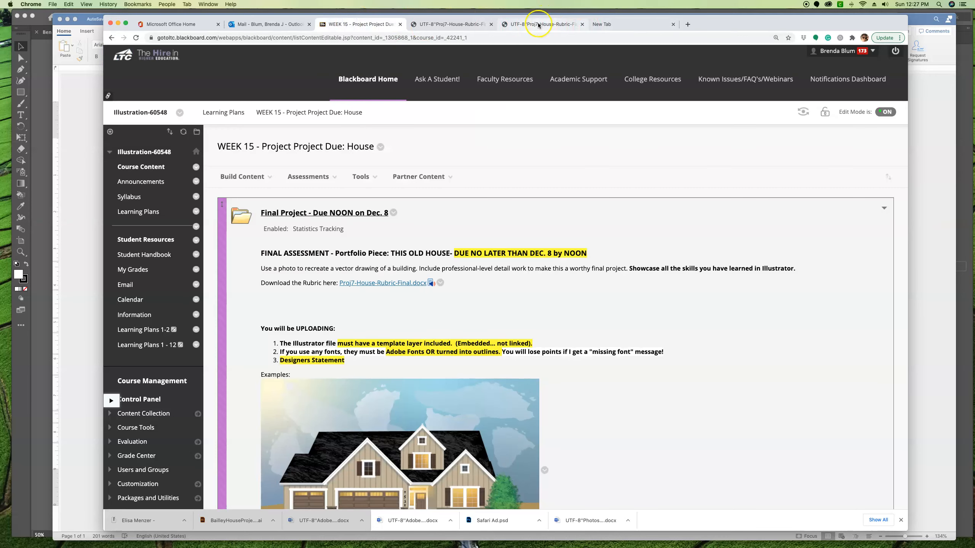
left_click(539, 23)
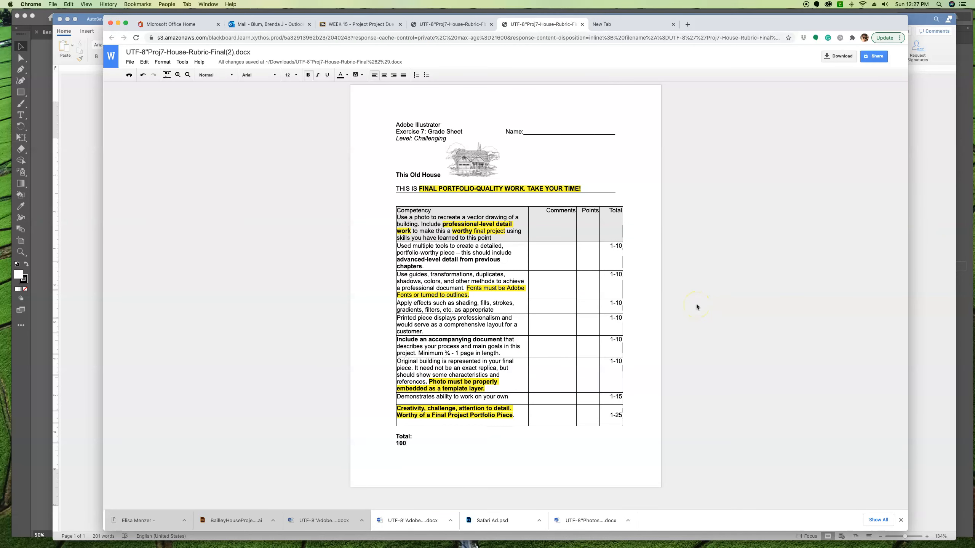
mouse_move(363, 15)
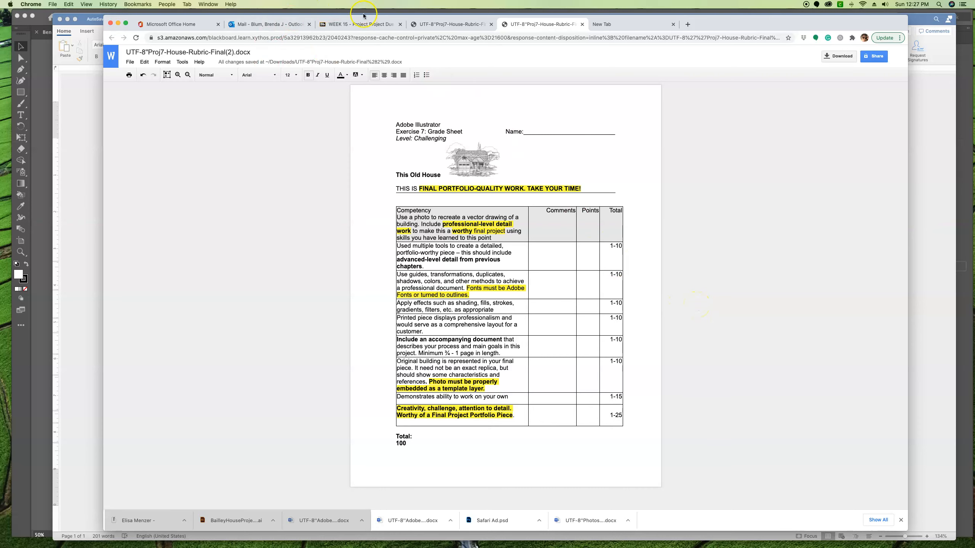
left_click(359, 24)
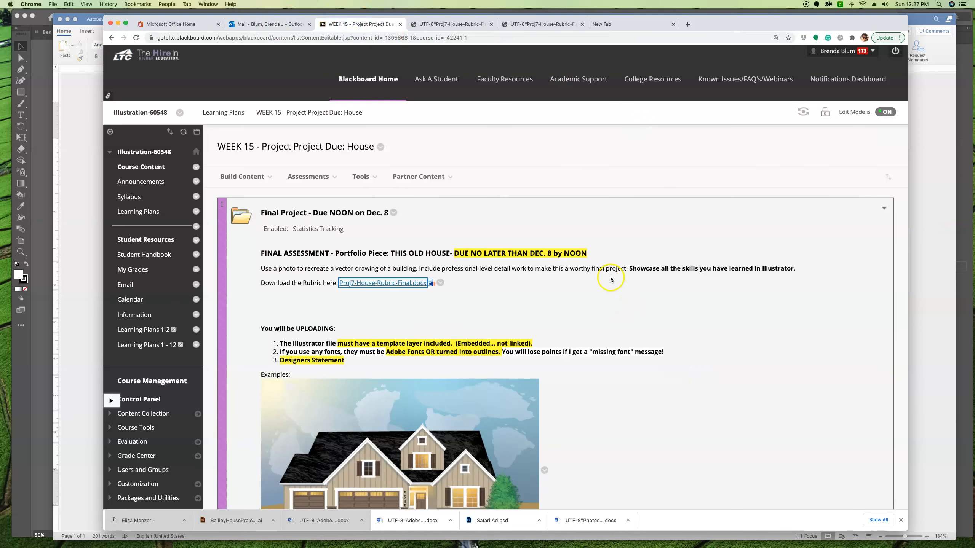
- Scroll the WEEK 15 house project page down to the example house illustrations
scroll("down", 3)
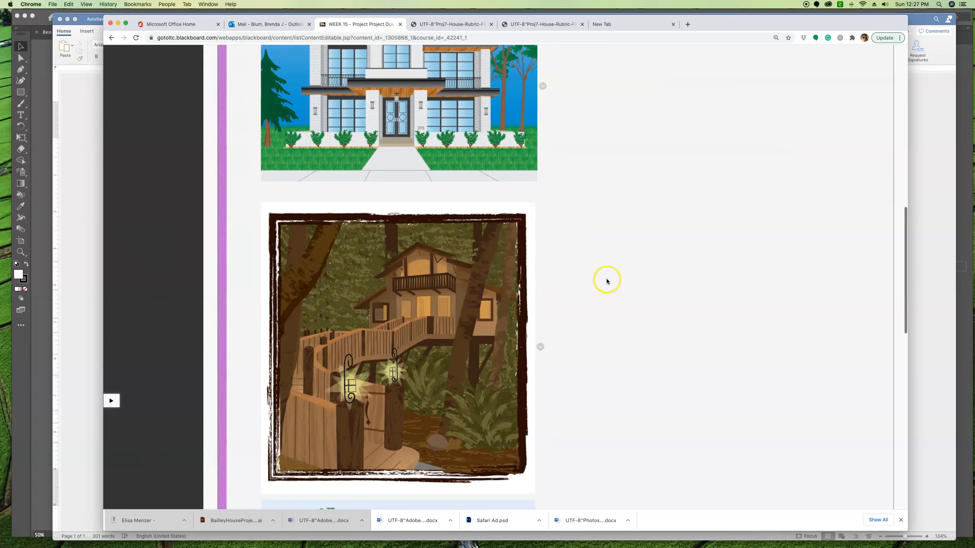
scroll("down", 3)
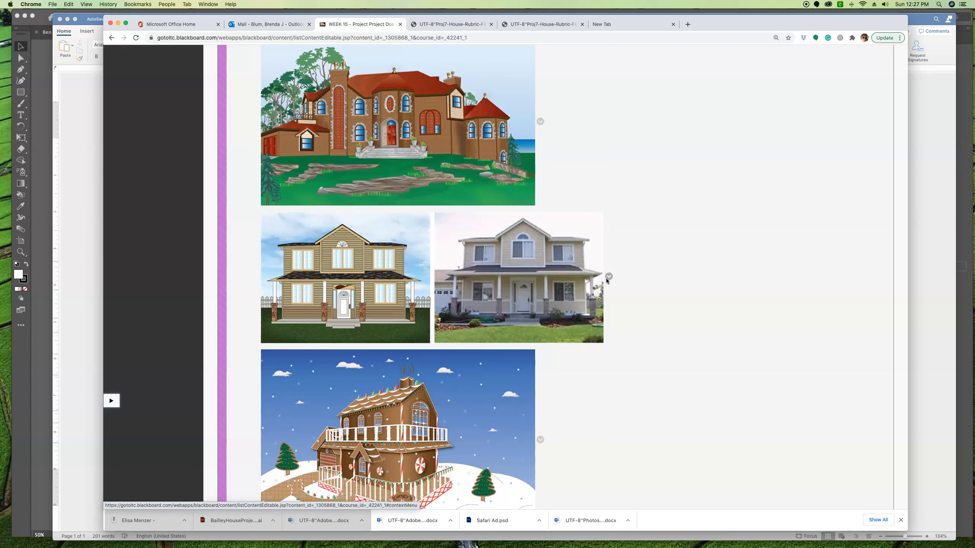
mouse_move(673, 259)
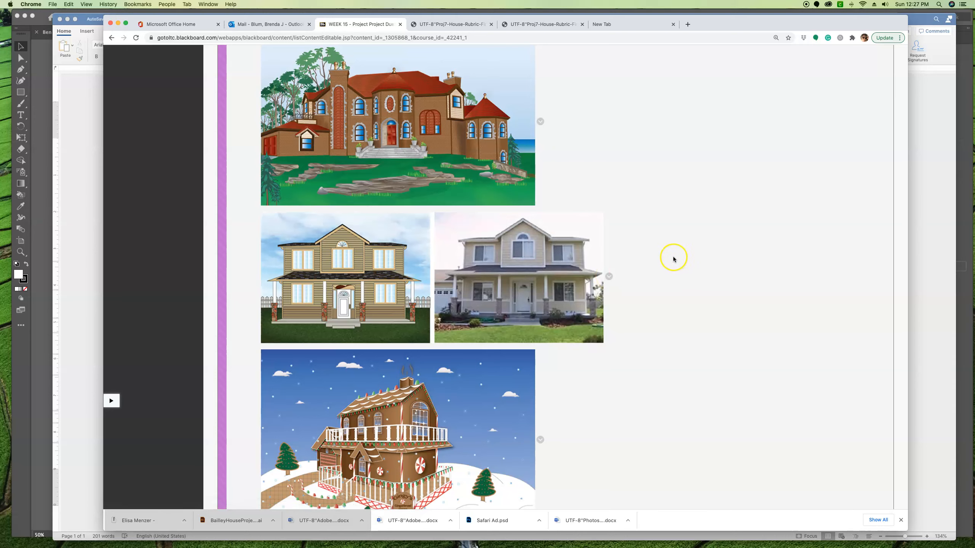
mouse_move(636, 245)
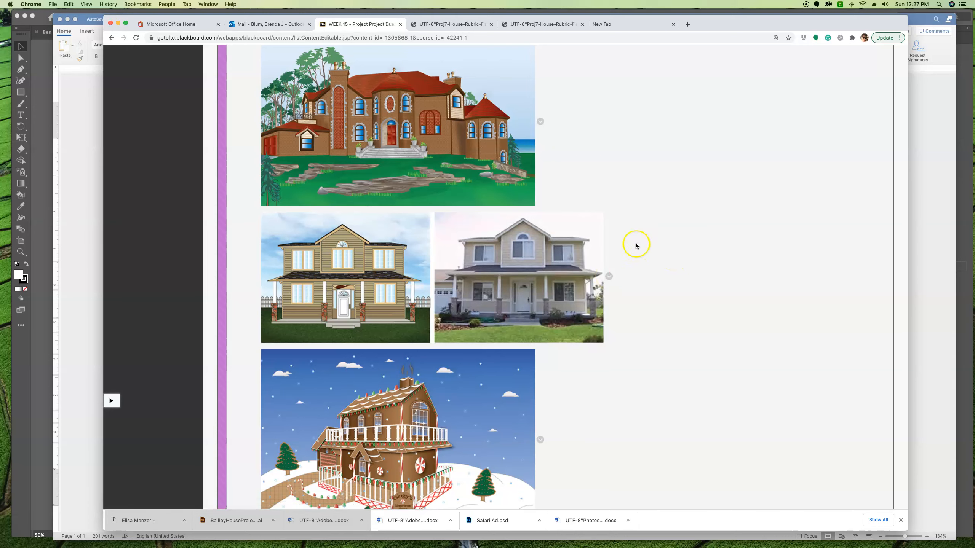